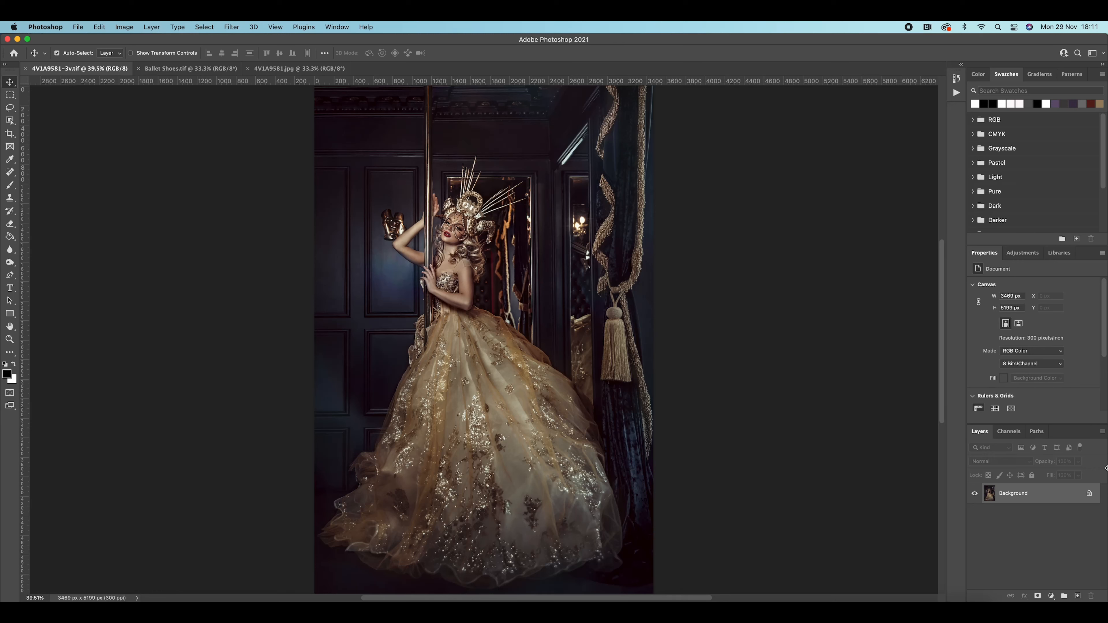
- Flip between the light-painting, retouched and original tabs, ending on the unretouched 4V1A9581.jpg shot
{"action": "left_click", "coordinate": [186, 68]}
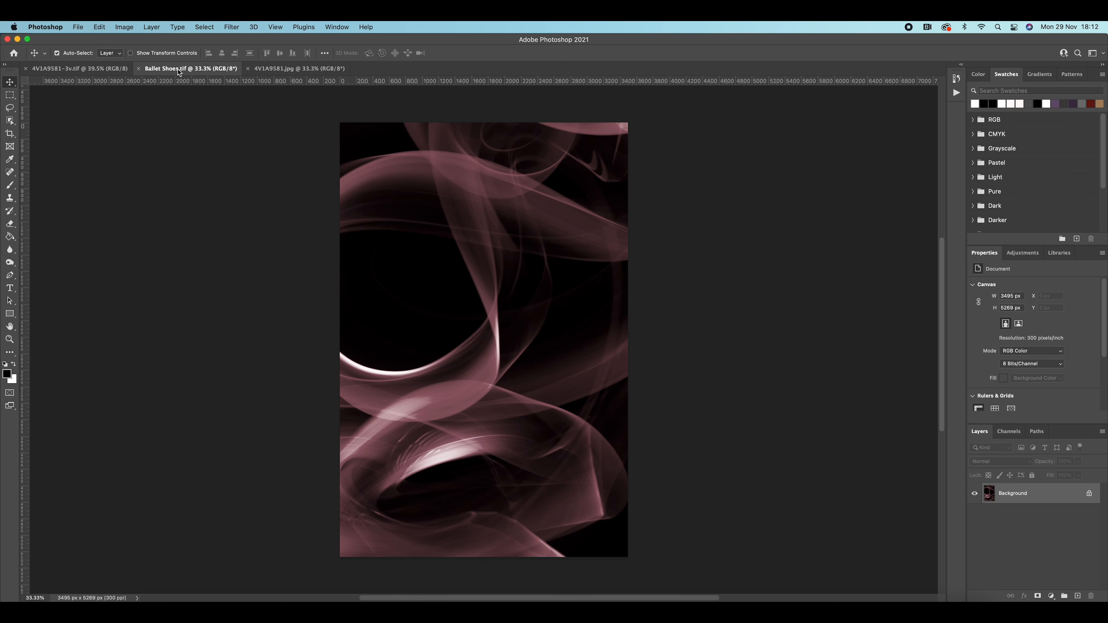
{"action": "left_click", "coordinate": [70, 68]}
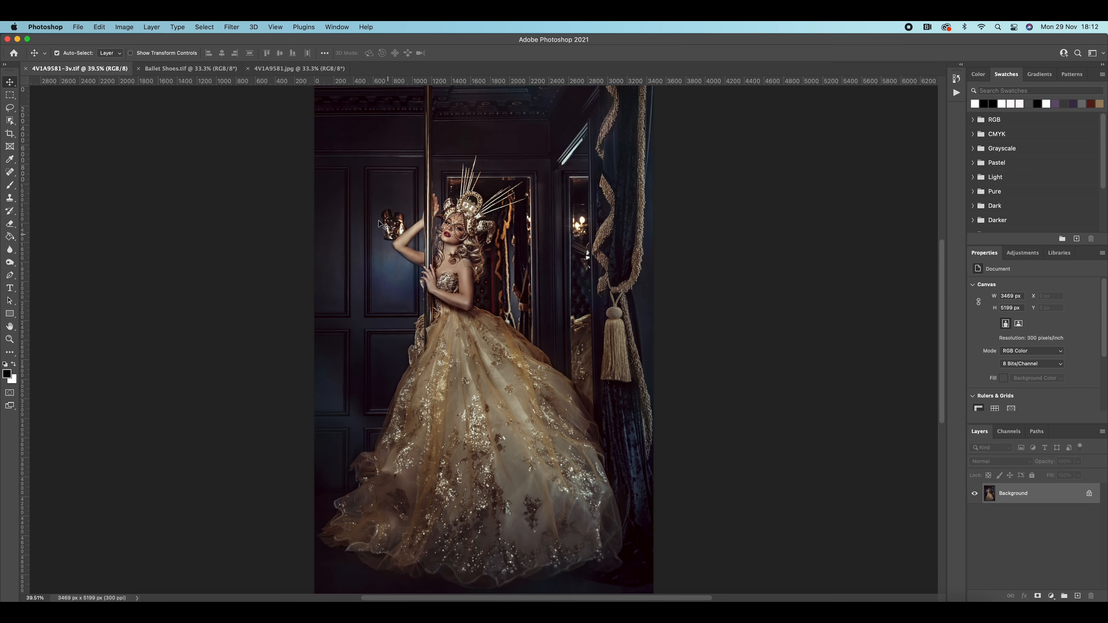
{"action": "left_click", "coordinate": [273, 68]}
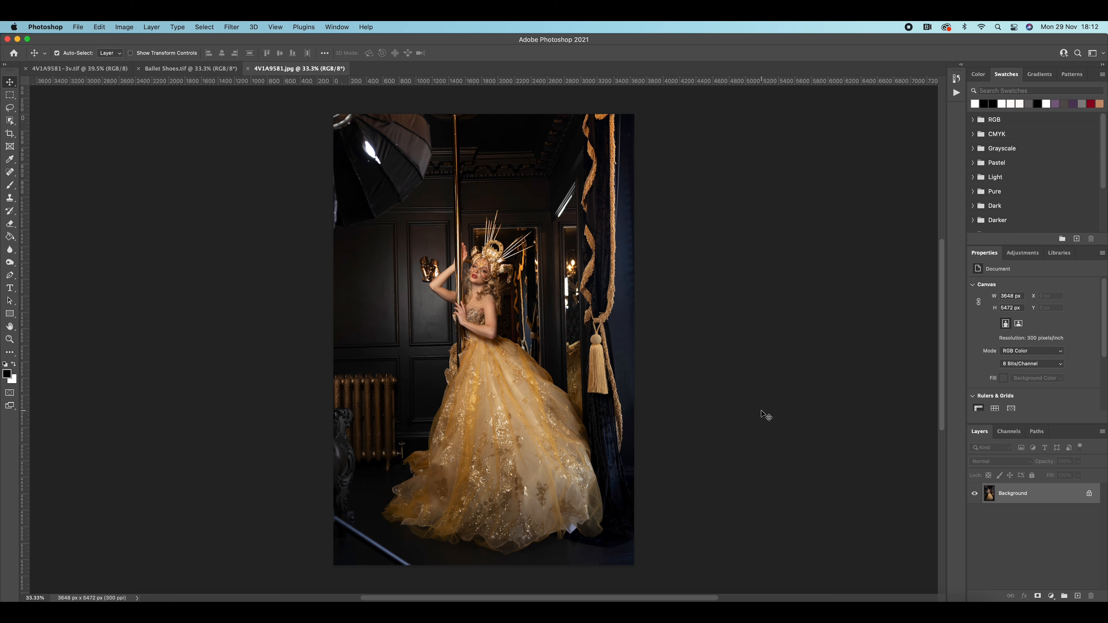
{"action": "mouse_move", "coordinate": [434, 129]}
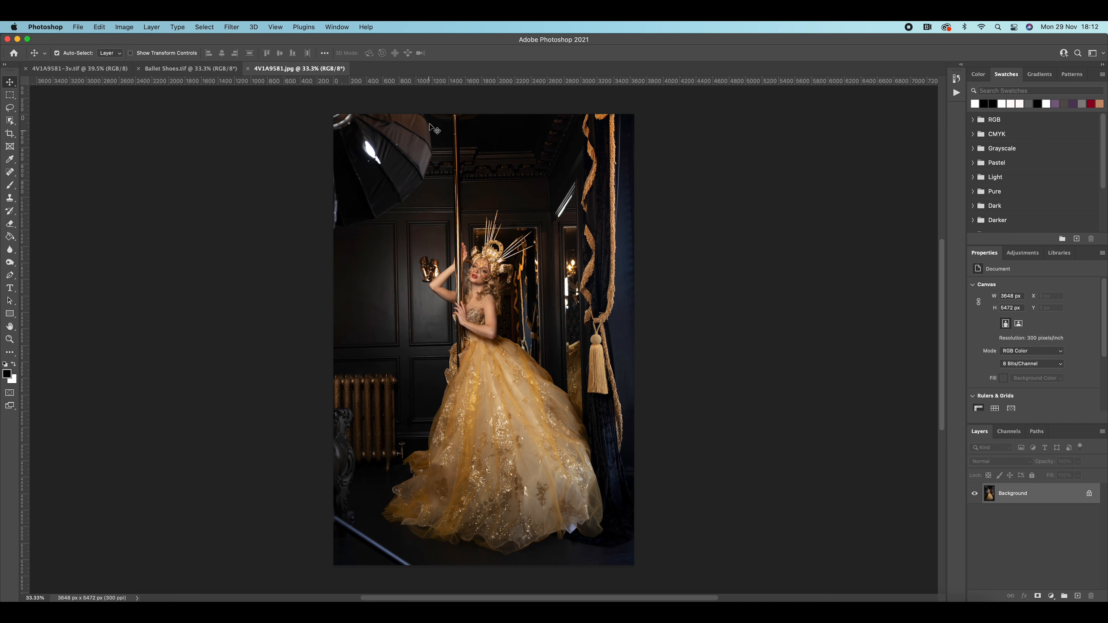
{"action": "mouse_move", "coordinate": [443, 147]}
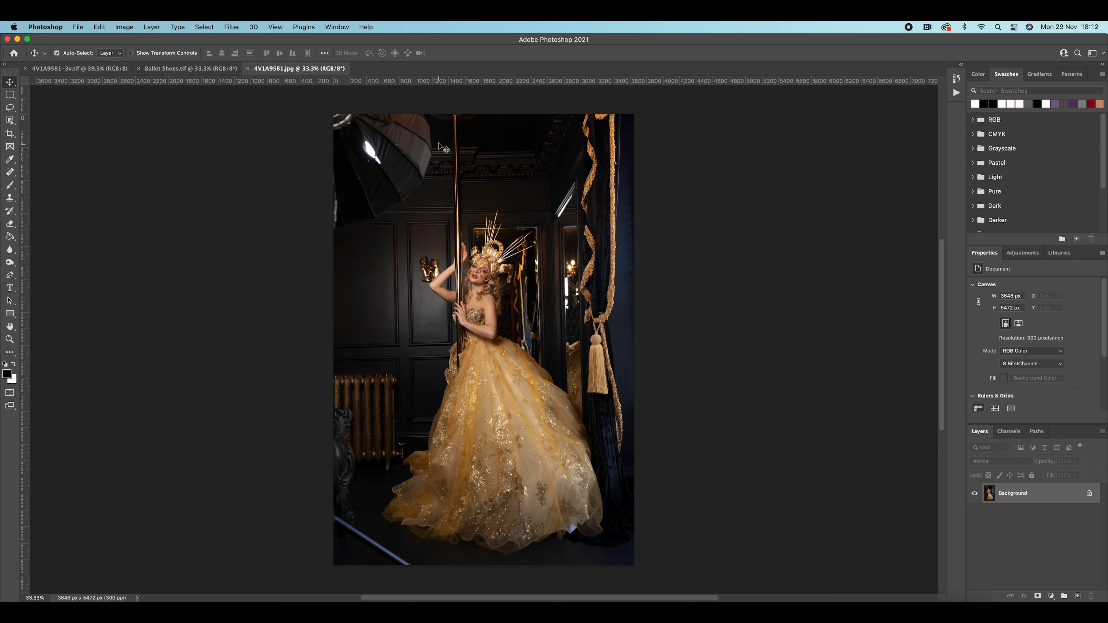
{"action": "mouse_move", "coordinate": [363, 486]}
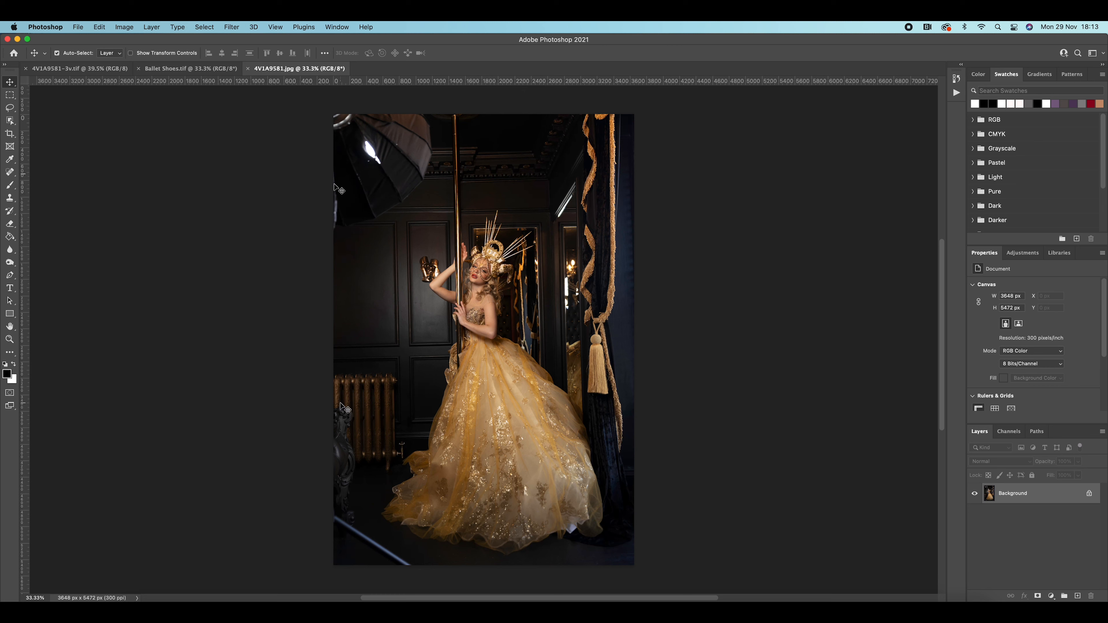
{"action": "mouse_move", "coordinate": [372, 456]}
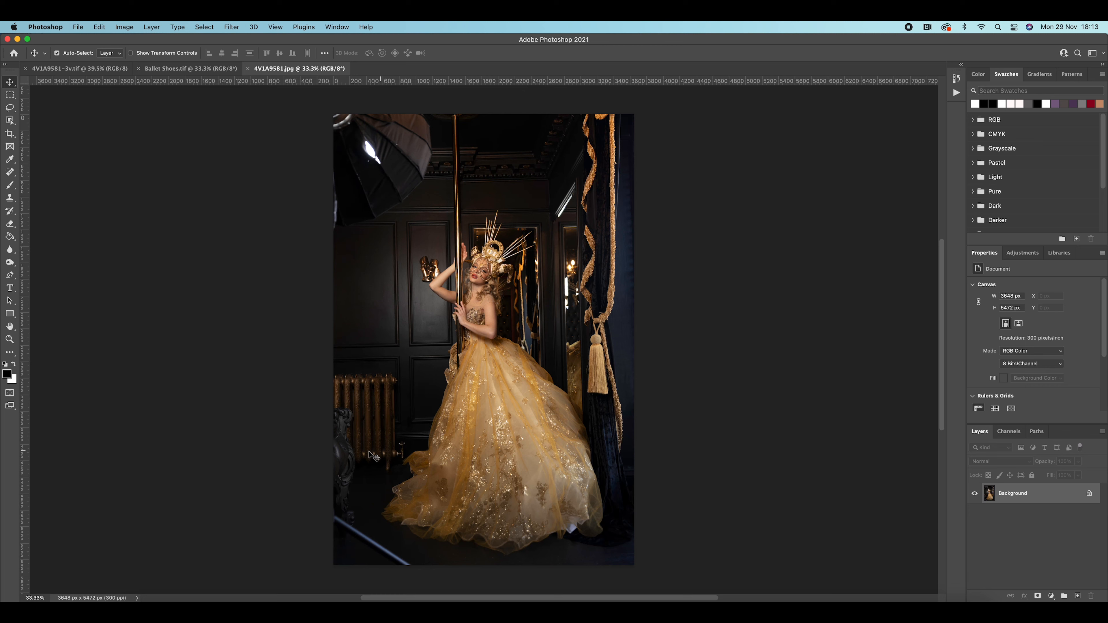
{"action": "mouse_move", "coordinate": [394, 372]}
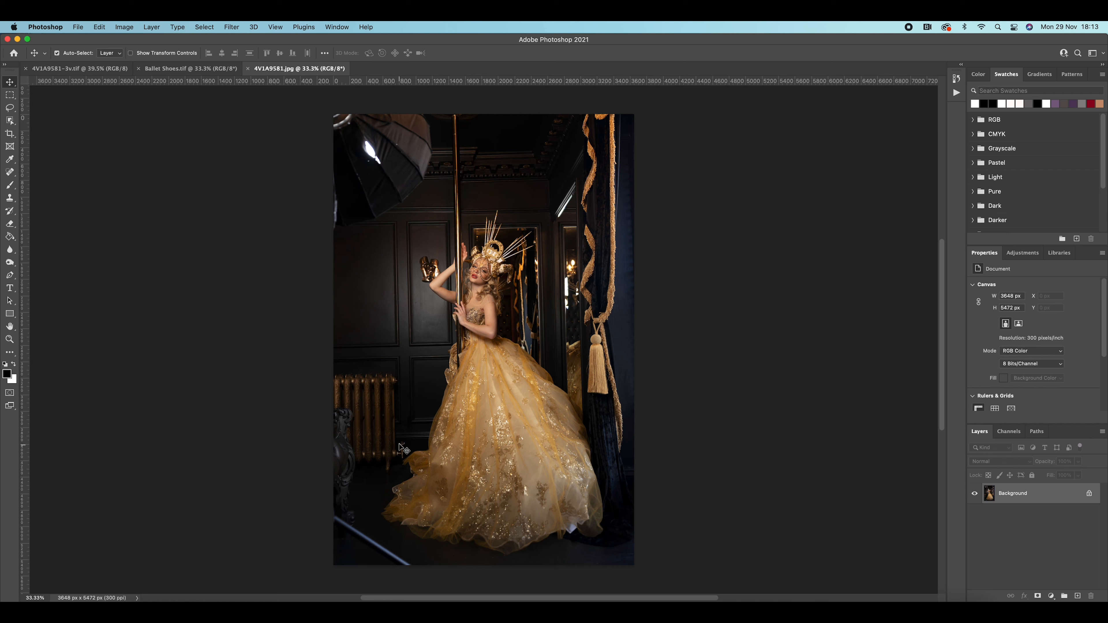
{"action": "mouse_move", "coordinate": [372, 292]}
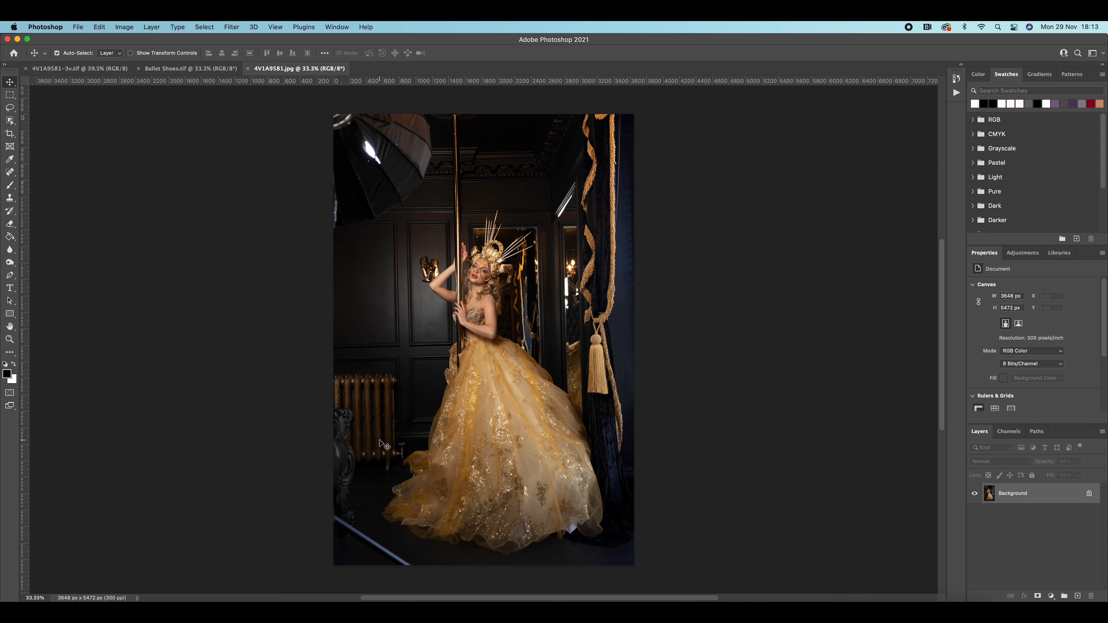
{"action": "left_click", "coordinate": [78, 69]}
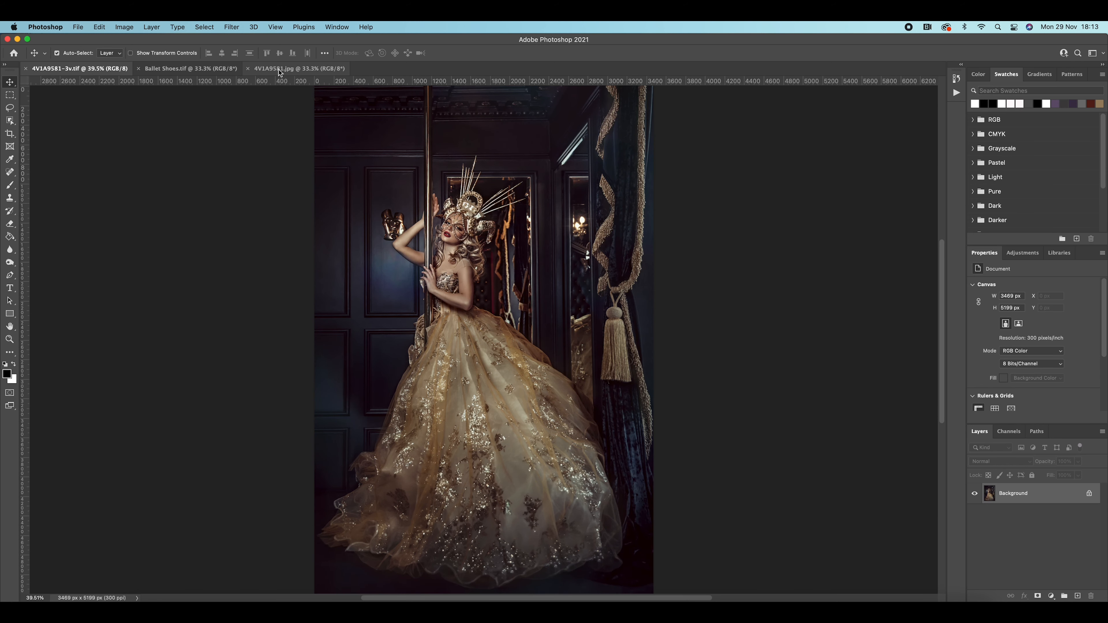
{"action": "left_click", "coordinate": [297, 68]}
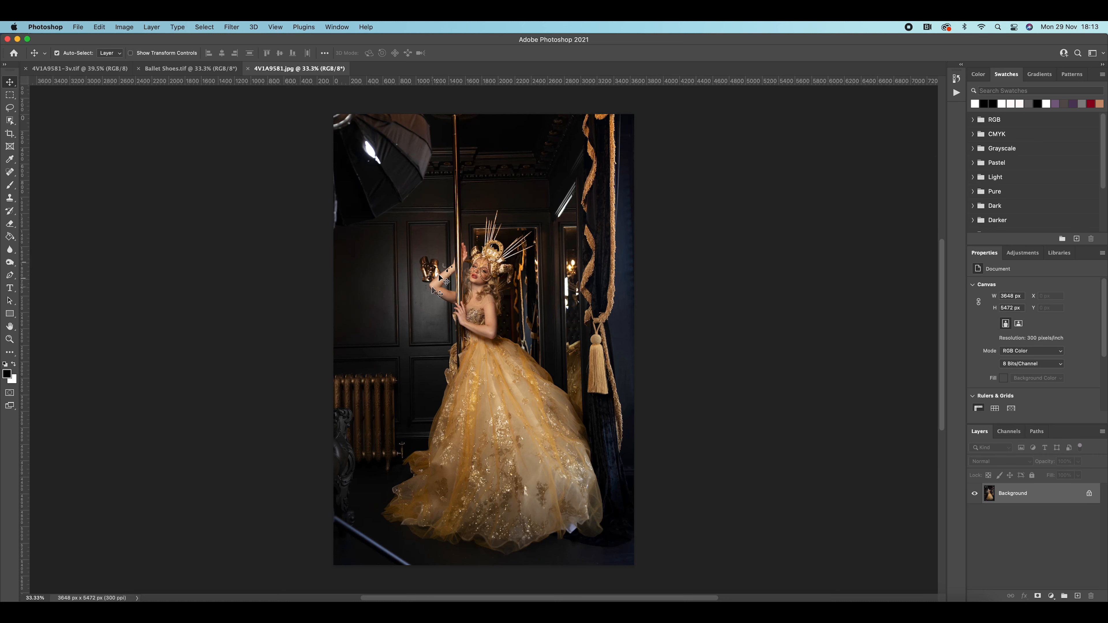
{"action": "mouse_move", "coordinate": [435, 291]}
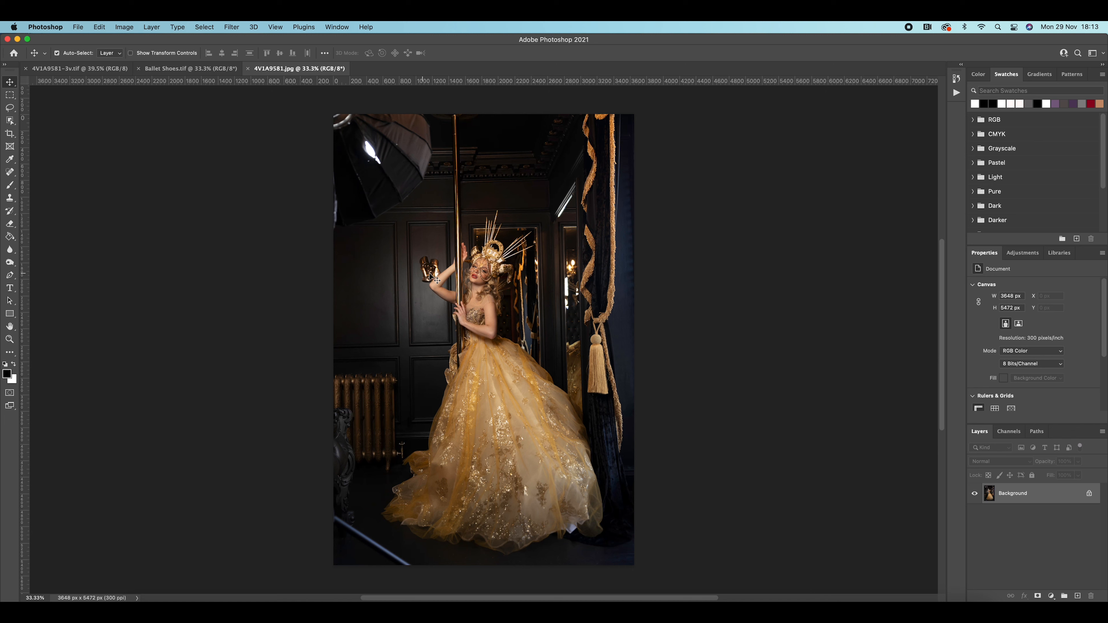
{"action": "mouse_move", "coordinate": [571, 535]}
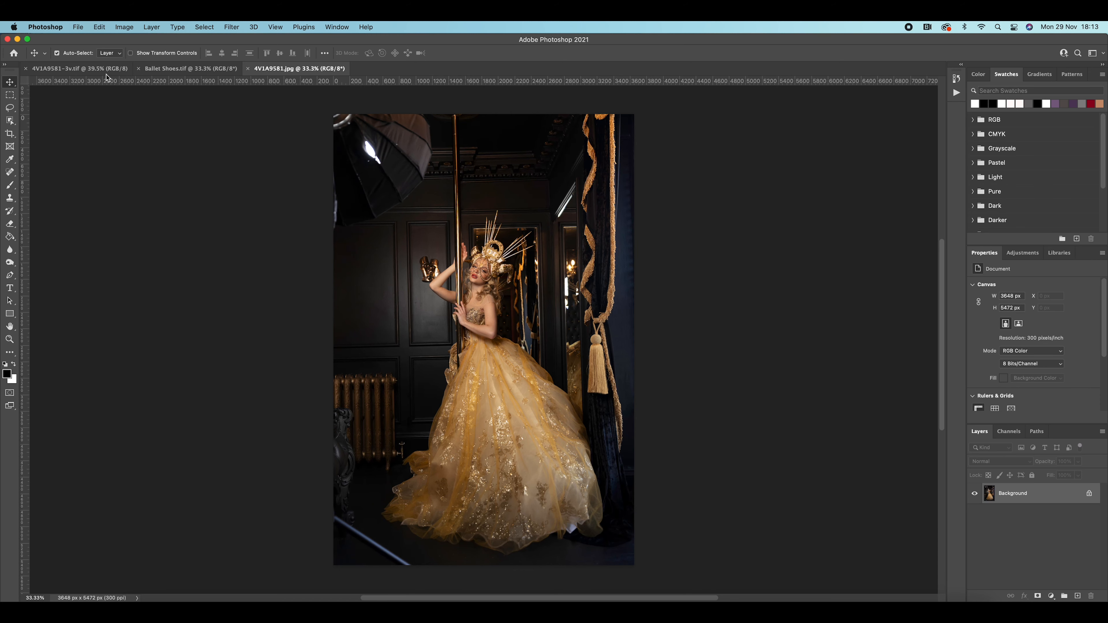
- Switch back to the retouched 4V1A9581-3v.tif gold-gown portrait
{"action": "left_click", "coordinate": [78, 68]}
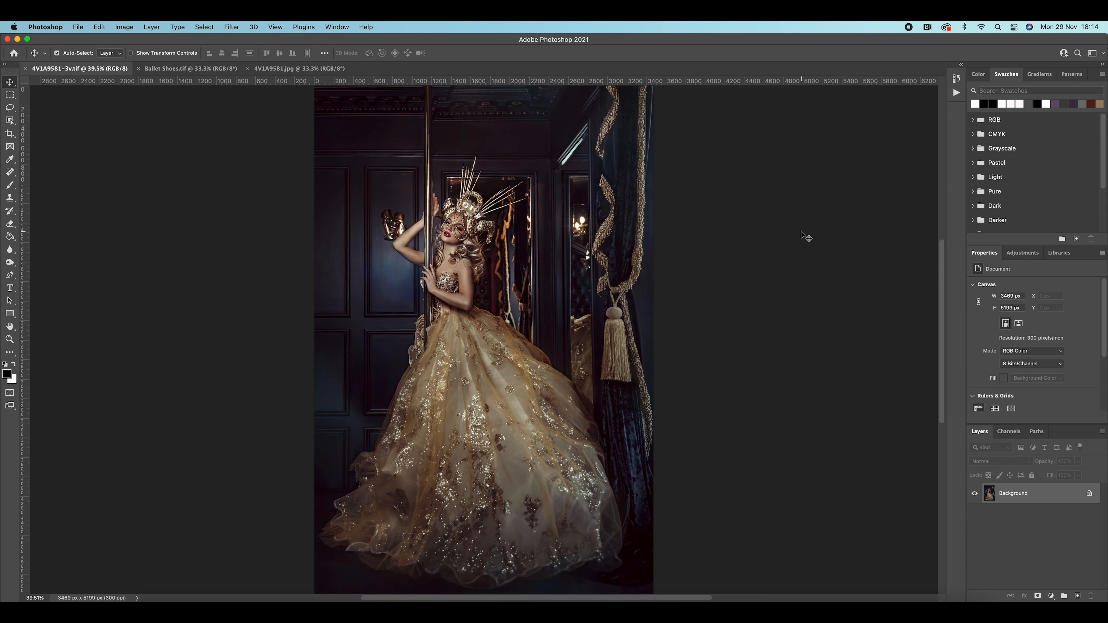
- Bring the pink light-painting from Ballet Shoes.tif onto the portrait as a new layer
{"action": "left_click", "coordinate": [182, 68]}
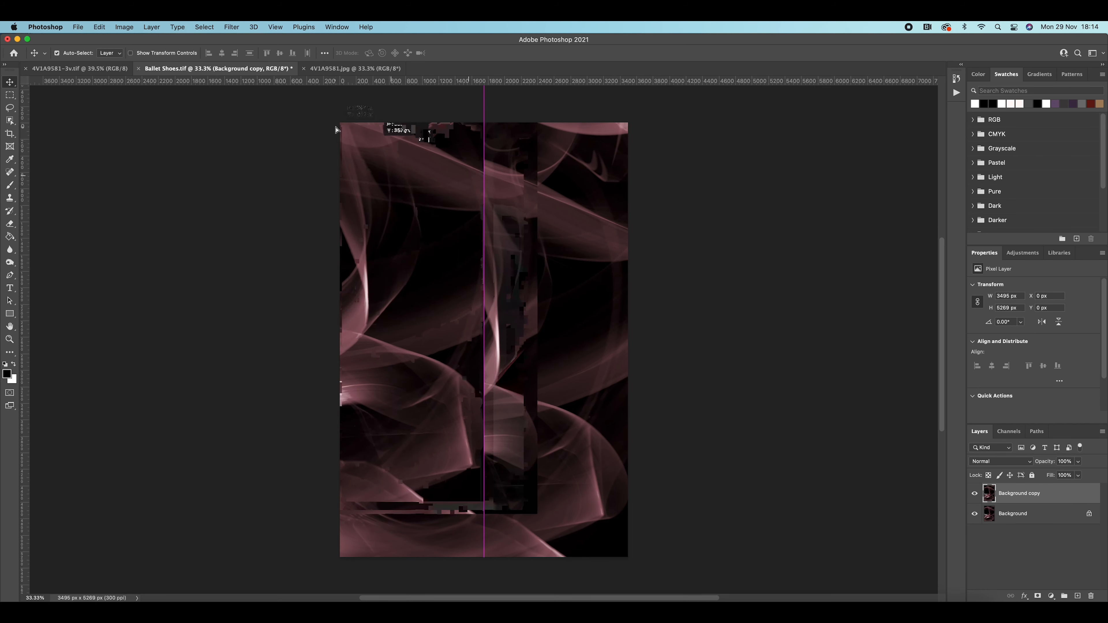
{"action": "left_click", "coordinate": [78, 68]}
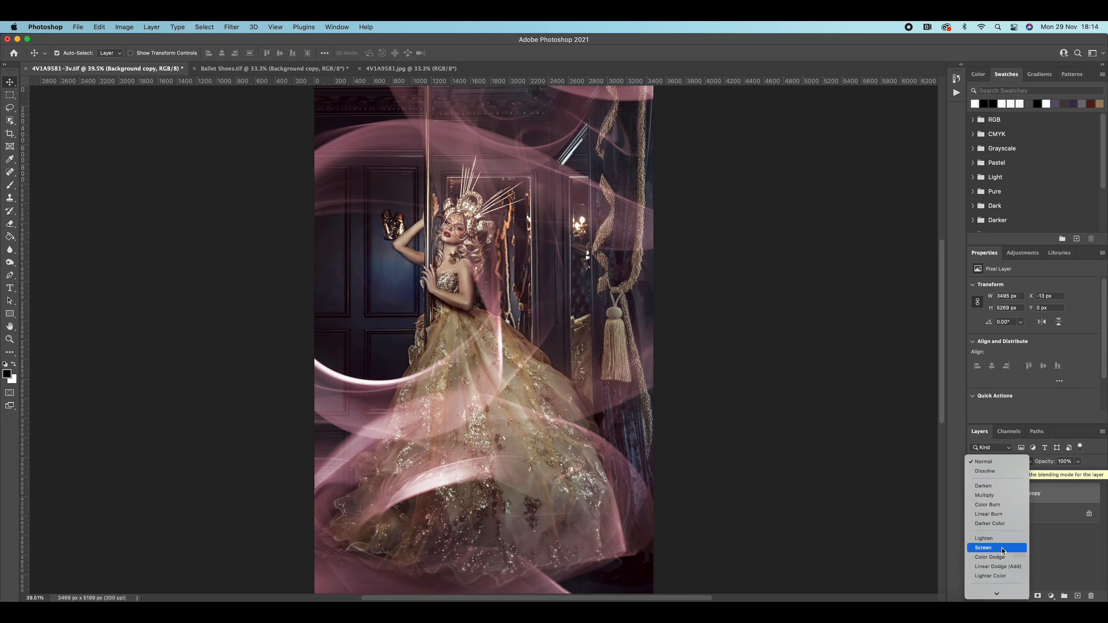
- Set the light-painting layer to Screen blend mode and lower its opacity to about 14%
{"action": "left_click", "coordinate": [983, 548]}
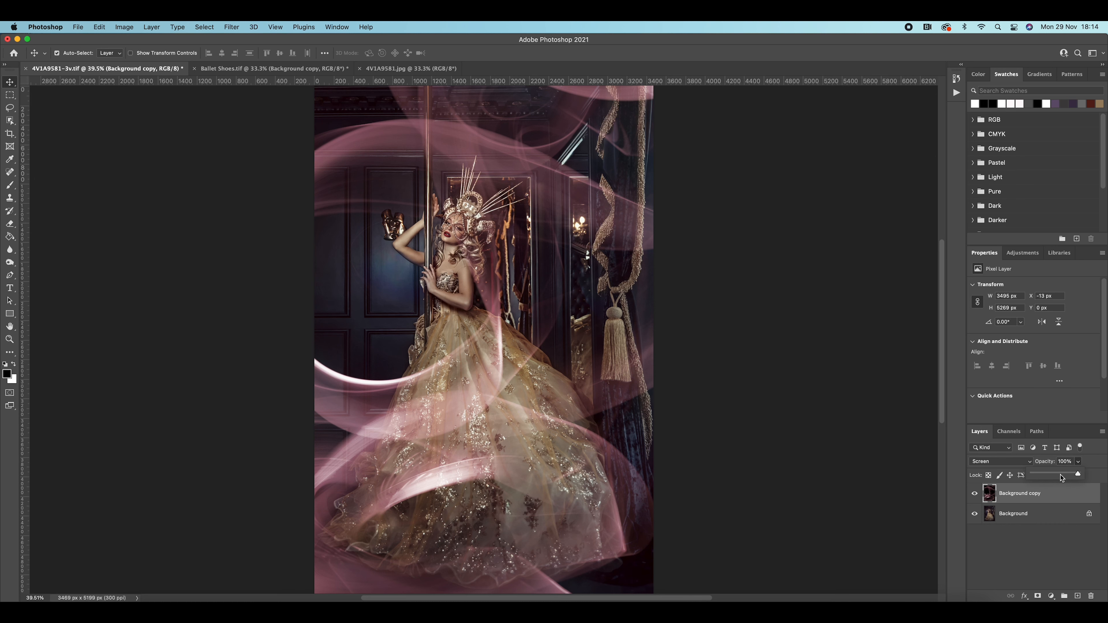
{"action": "left_click_drag", "start_coordinate": [1077, 474], "coordinate": [1055, 473]}
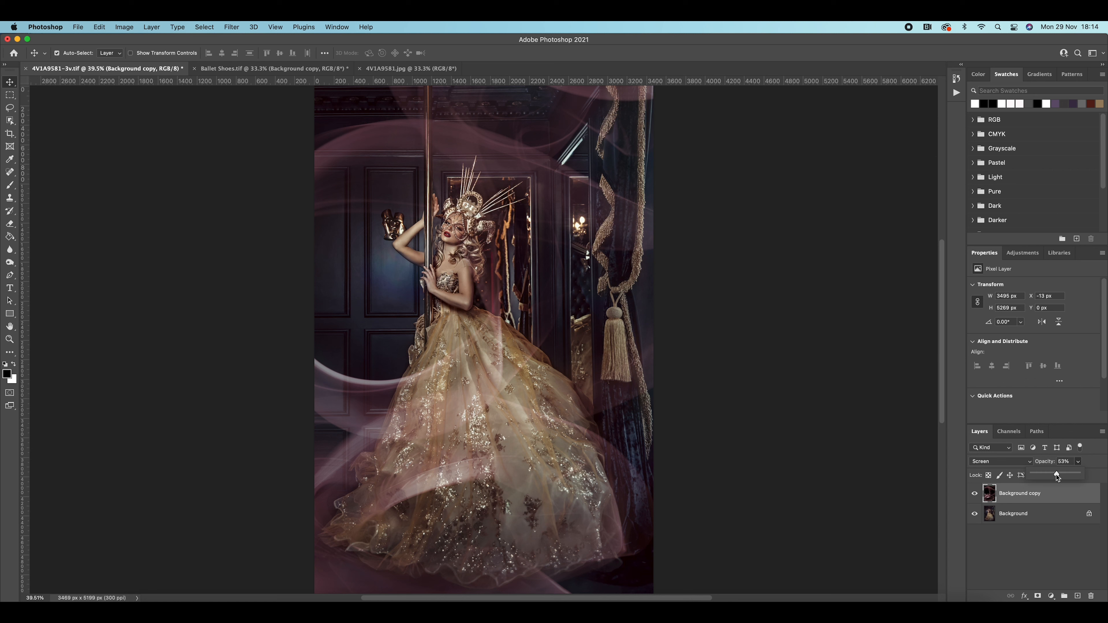
{"action": "left_click_drag", "start_coordinate": [1056, 475], "coordinate": [1045, 475]}
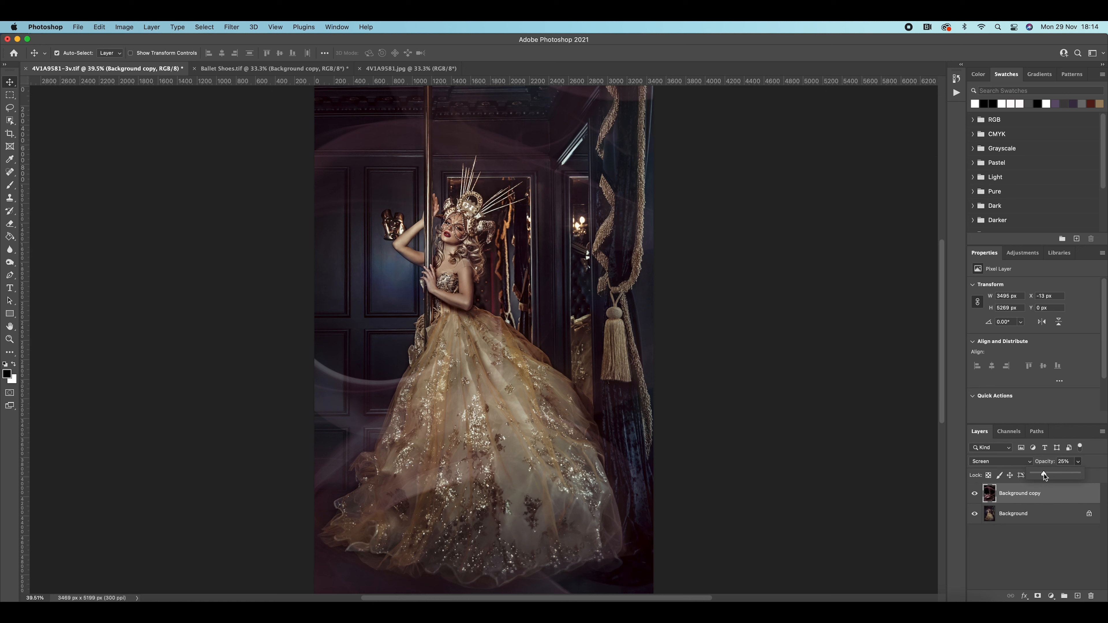
{"action": "left_click_drag", "start_coordinate": [1043, 475], "coordinate": [1067, 475]}
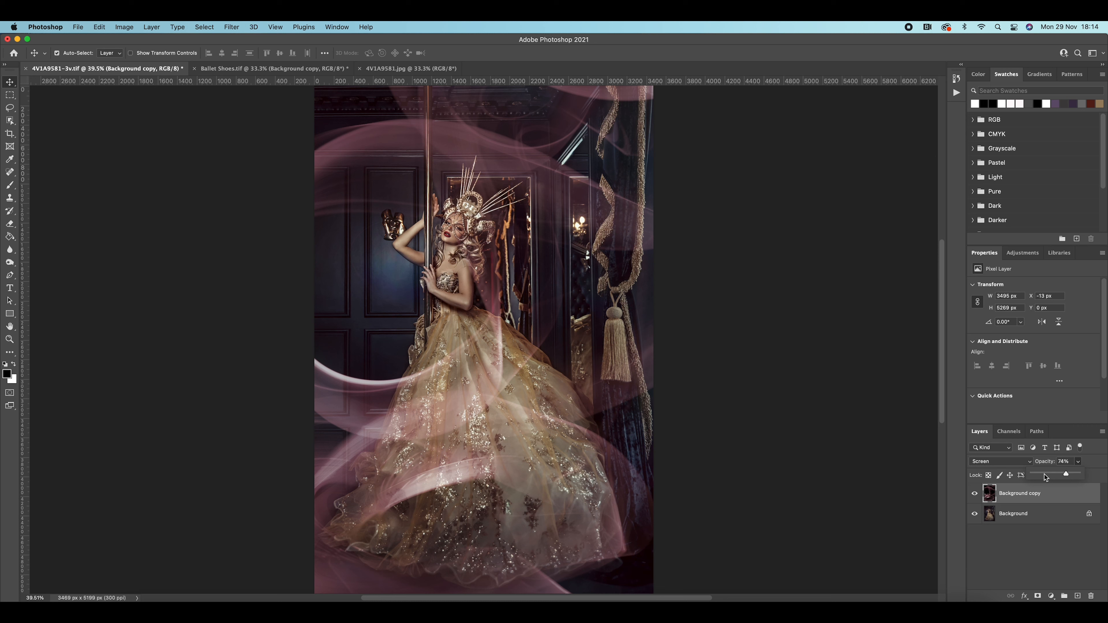
{"action": "left_click_drag", "start_coordinate": [1065, 475], "coordinate": [1040, 475]}
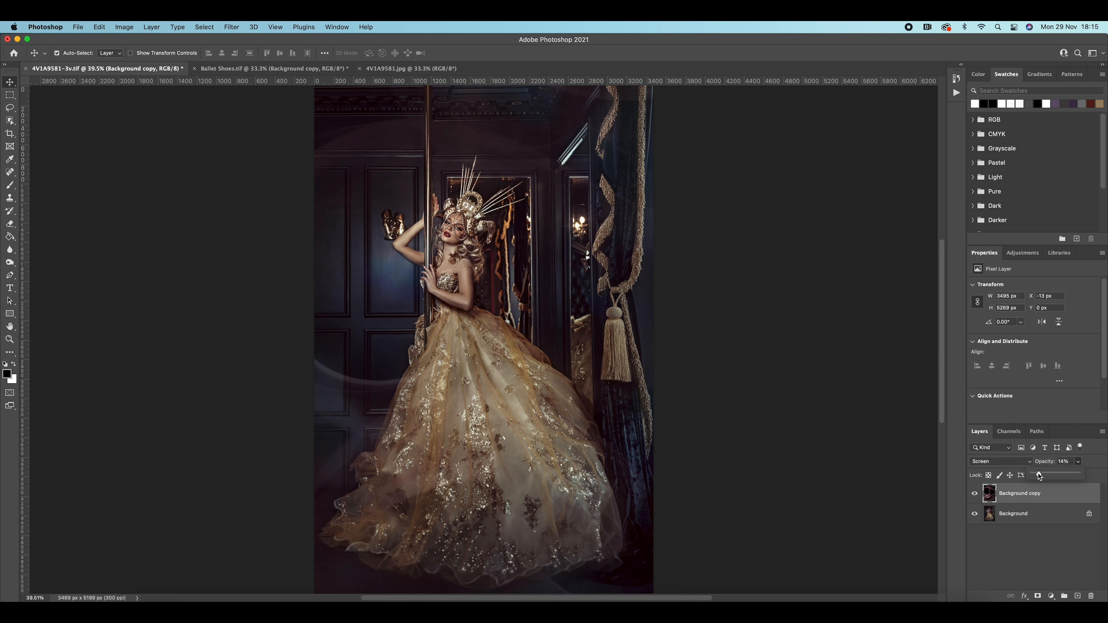
{"action": "mouse_move", "coordinate": [1023, 253]}
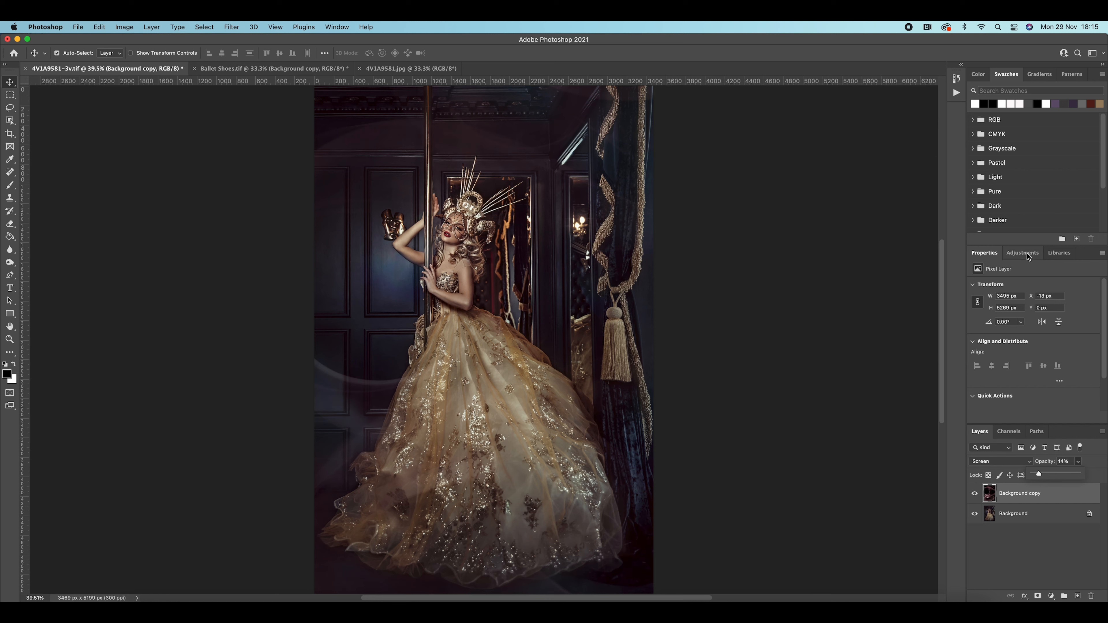
{"action": "left_click", "coordinate": [1023, 252]}
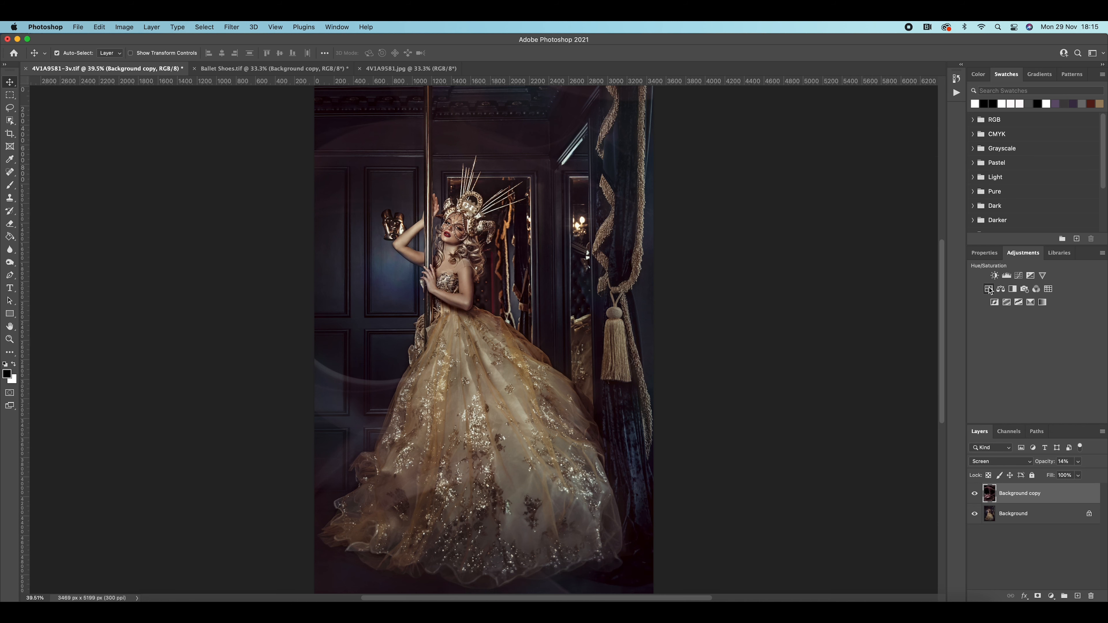
- Add a Hue/Saturation adjustment over the overlay set to hue +77, saturation +66, lightness -41
{"action": "left_click", "coordinate": [990, 290]}
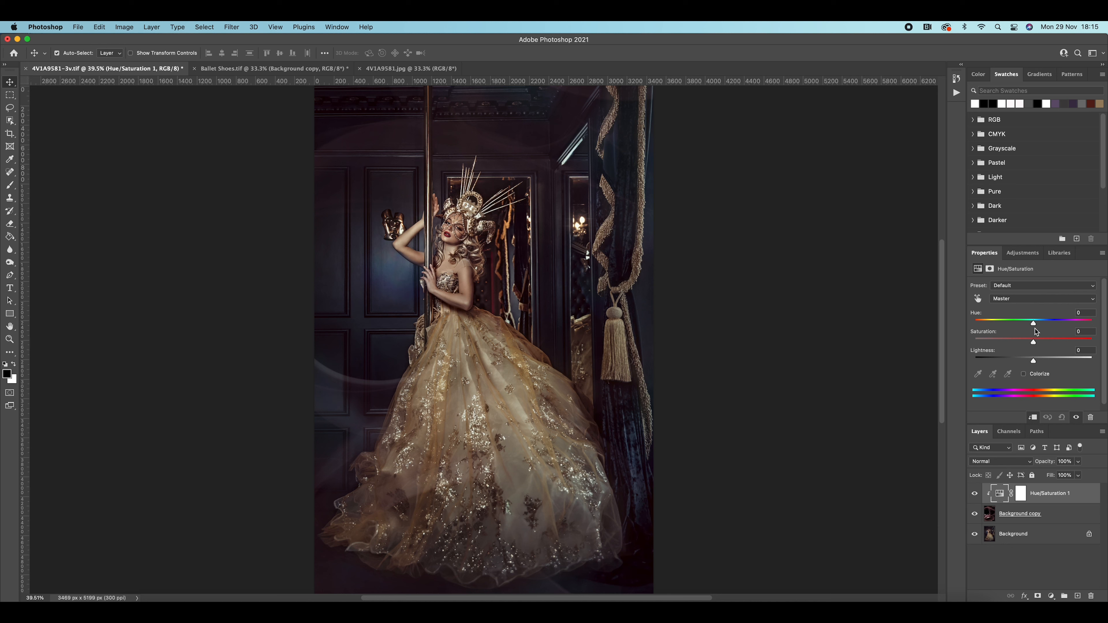
{"action": "left_click_drag", "start_coordinate": [1033, 359], "coordinate": [1018, 360]}
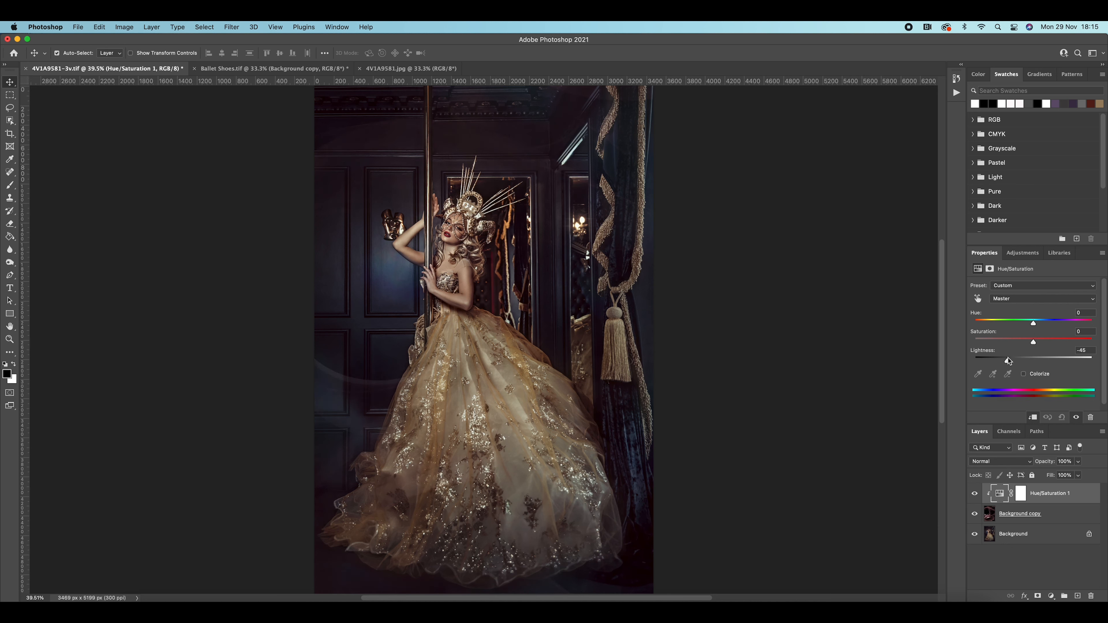
{"action": "left_click_drag", "start_coordinate": [1033, 360], "coordinate": [1036, 360]}
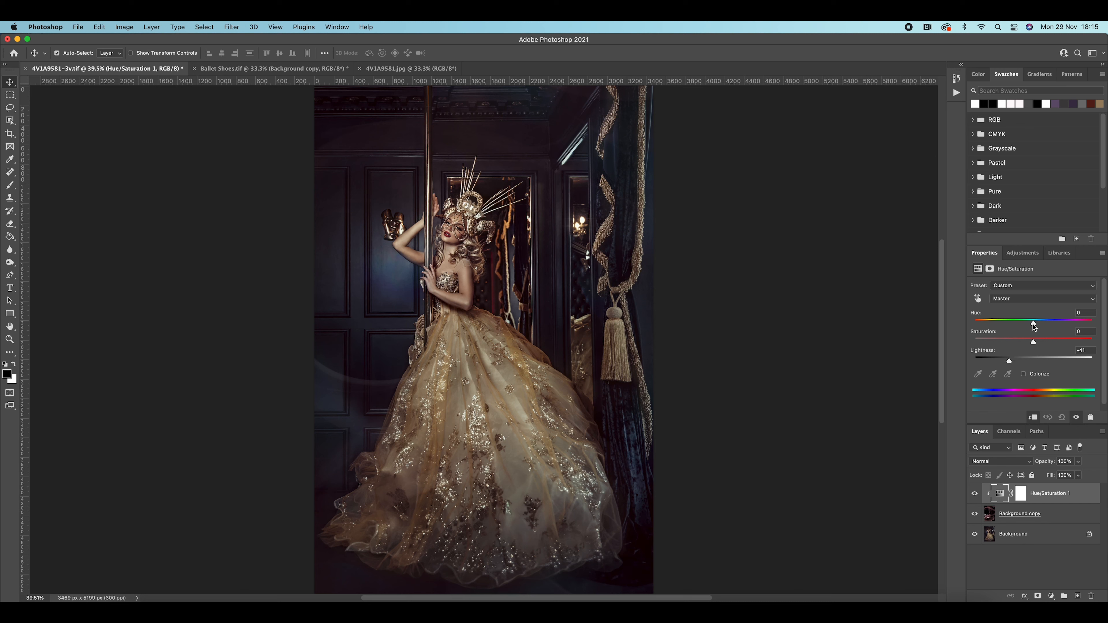
{"action": "left_click_drag", "start_coordinate": [1033, 323], "coordinate": [974, 323]}
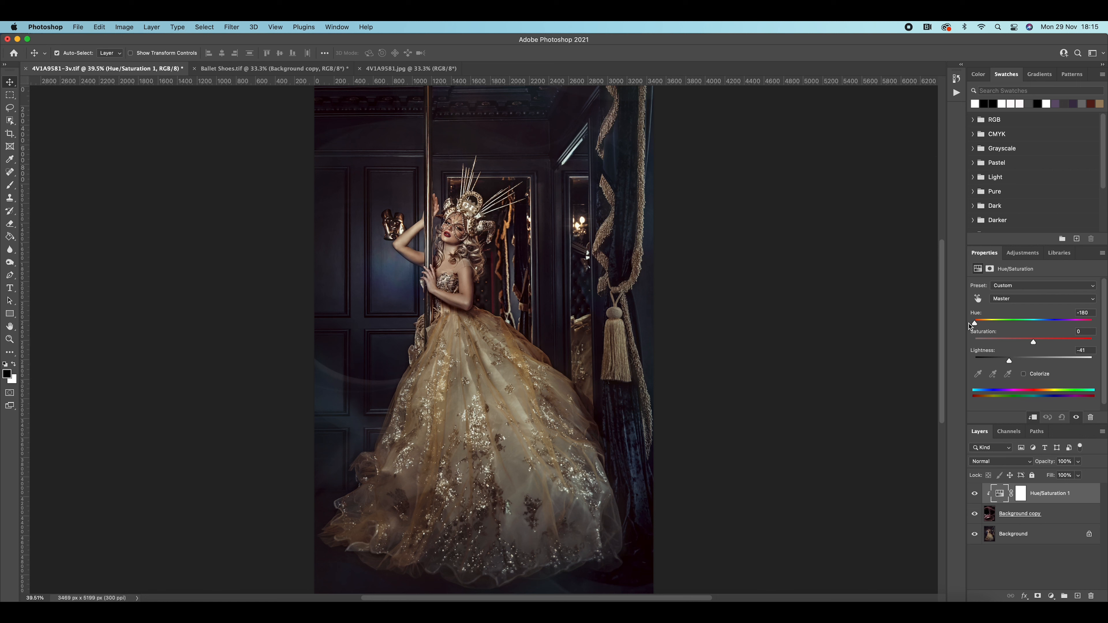
{"action": "mouse_move", "coordinate": [971, 327]}
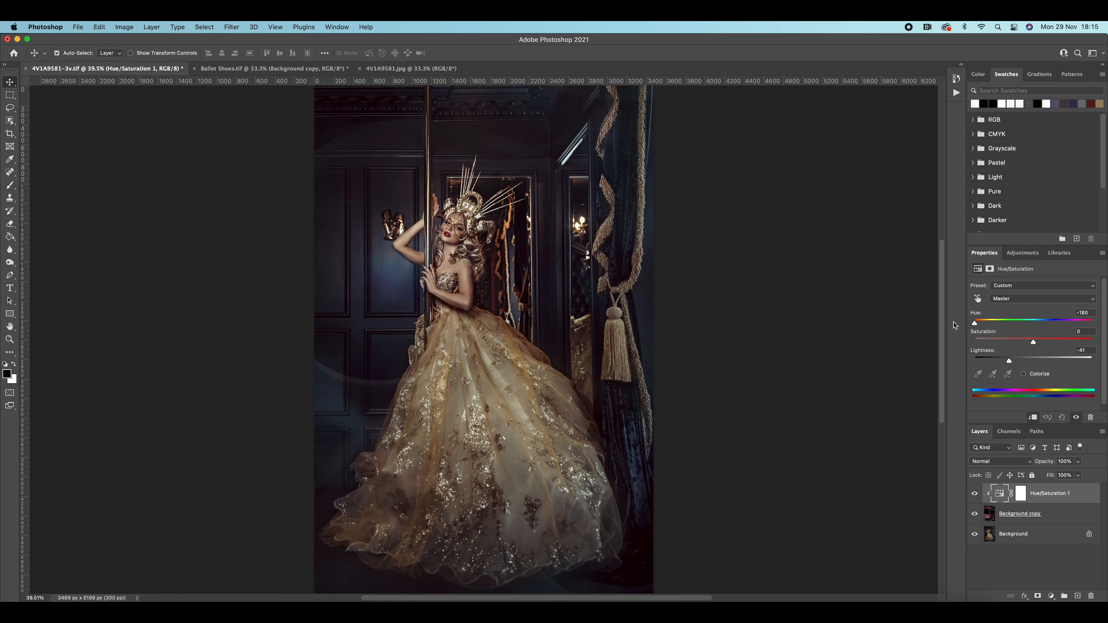
{"action": "left_click_drag", "start_coordinate": [974, 323], "coordinate": [1063, 323]}
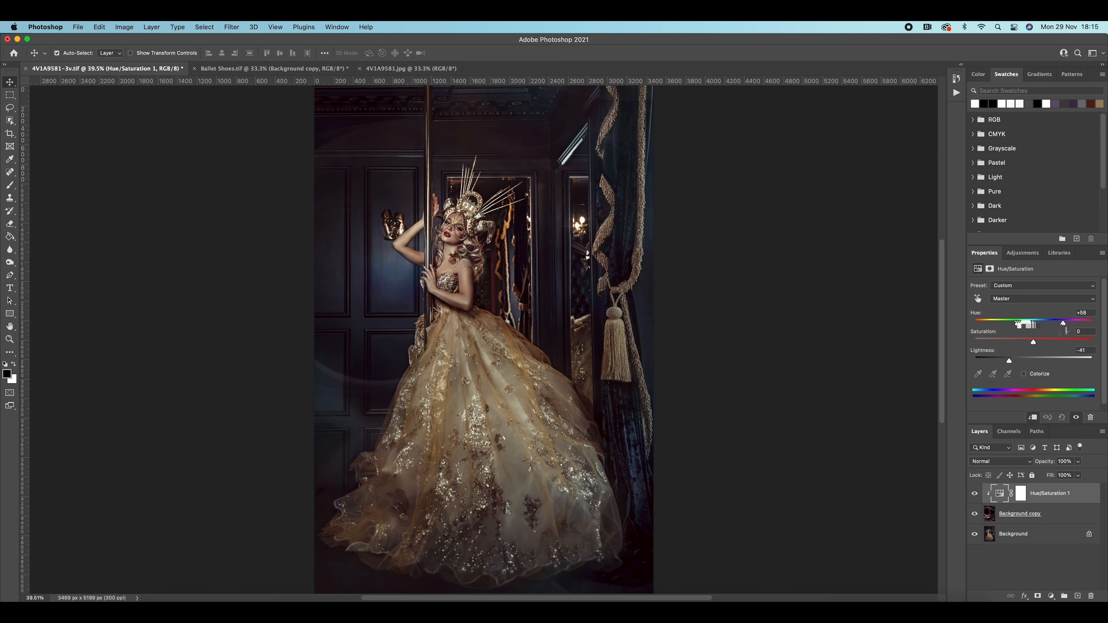
{"action": "left_click_drag", "start_coordinate": [1063, 324], "coordinate": [1089, 323]}
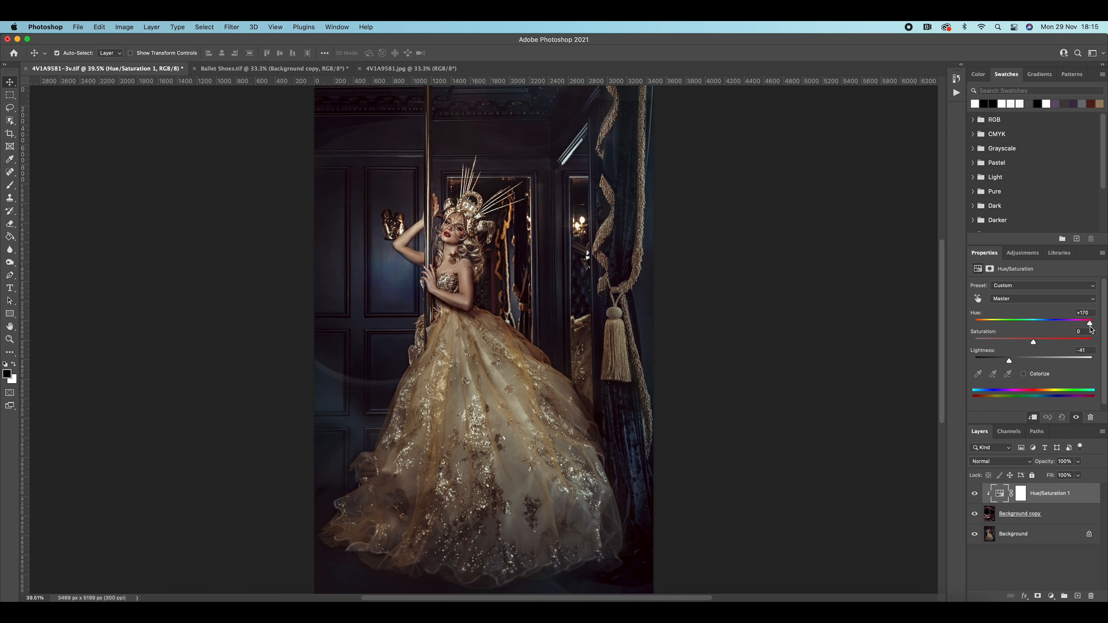
{"action": "left_click_drag", "start_coordinate": [1088, 323], "coordinate": [1057, 322]}
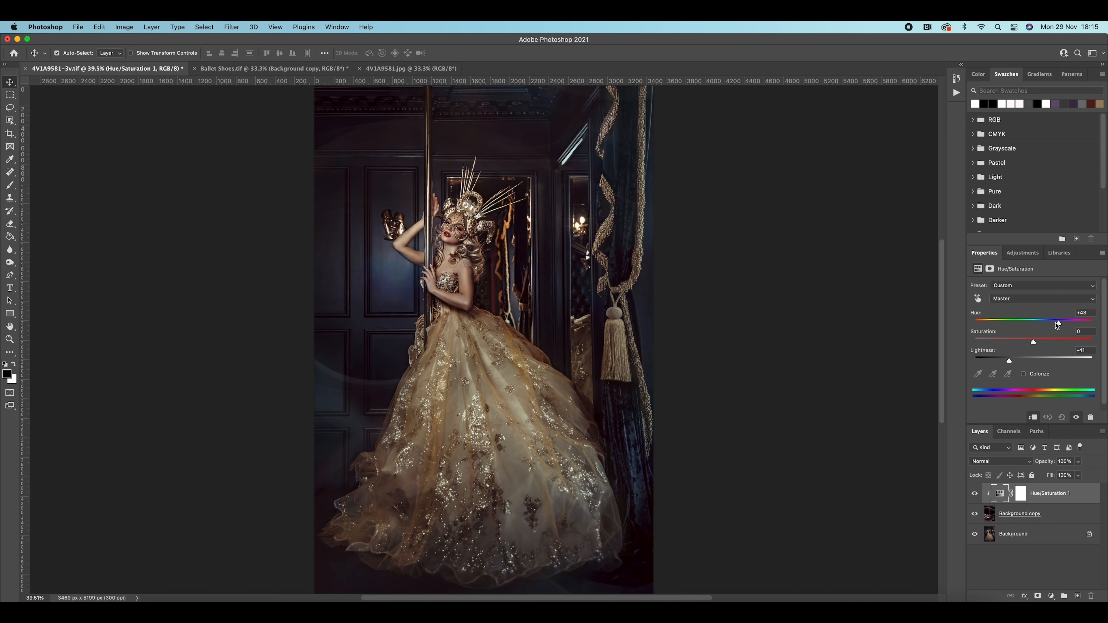
{"action": "left_click_drag", "start_coordinate": [1054, 321], "coordinate": [1067, 320]}
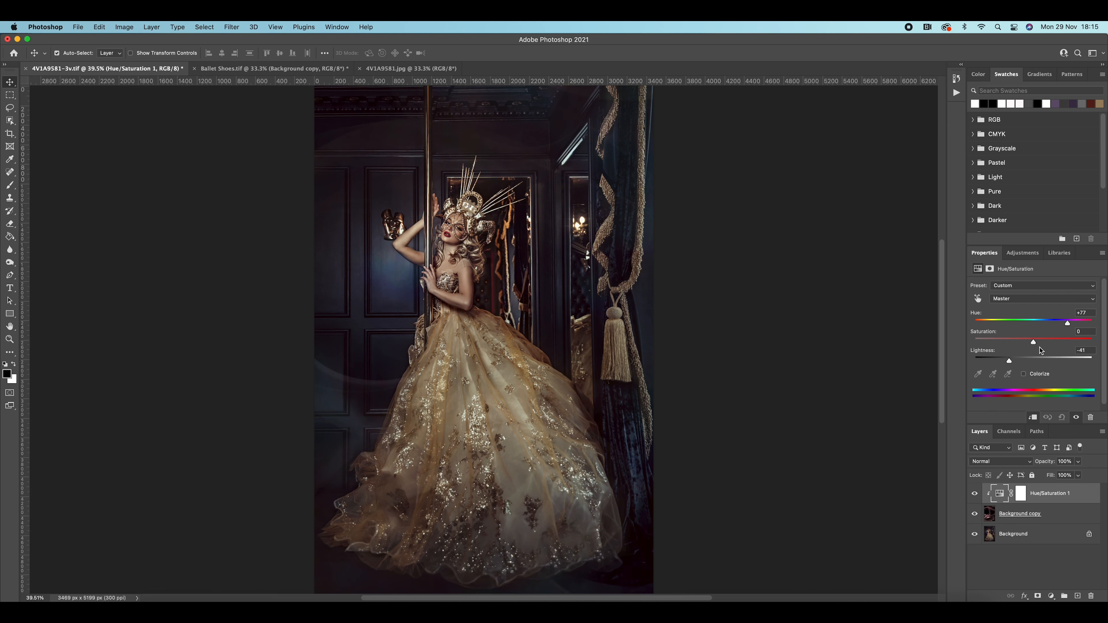
{"action": "left_click_drag", "start_coordinate": [1033, 341], "coordinate": [1068, 341]}
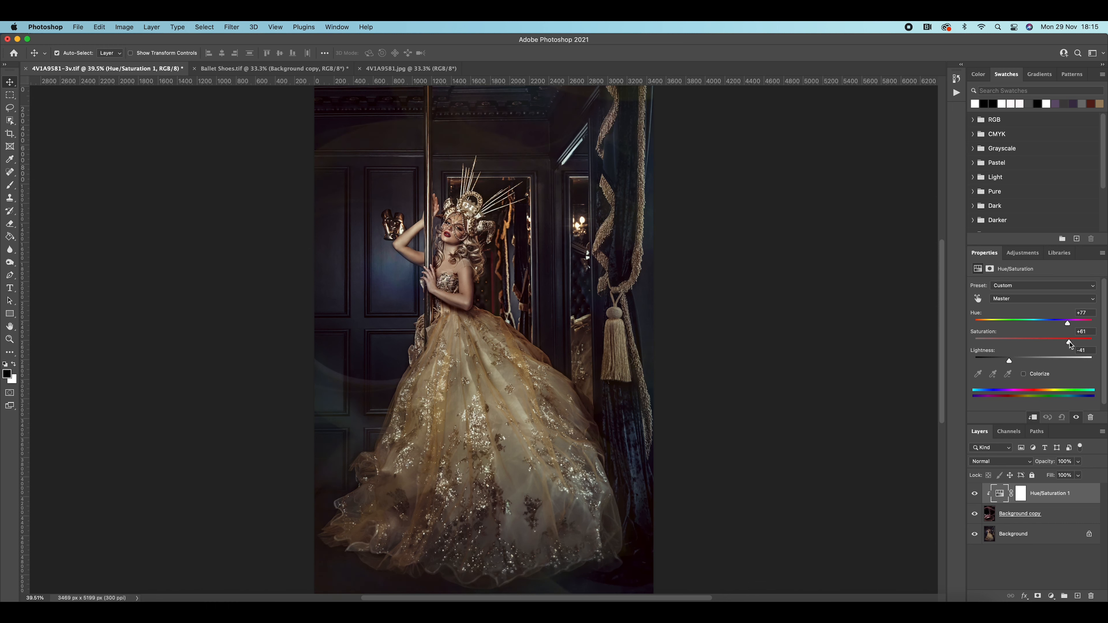
{"action": "left_click_drag", "start_coordinate": [1060, 340], "coordinate": [1068, 340]}
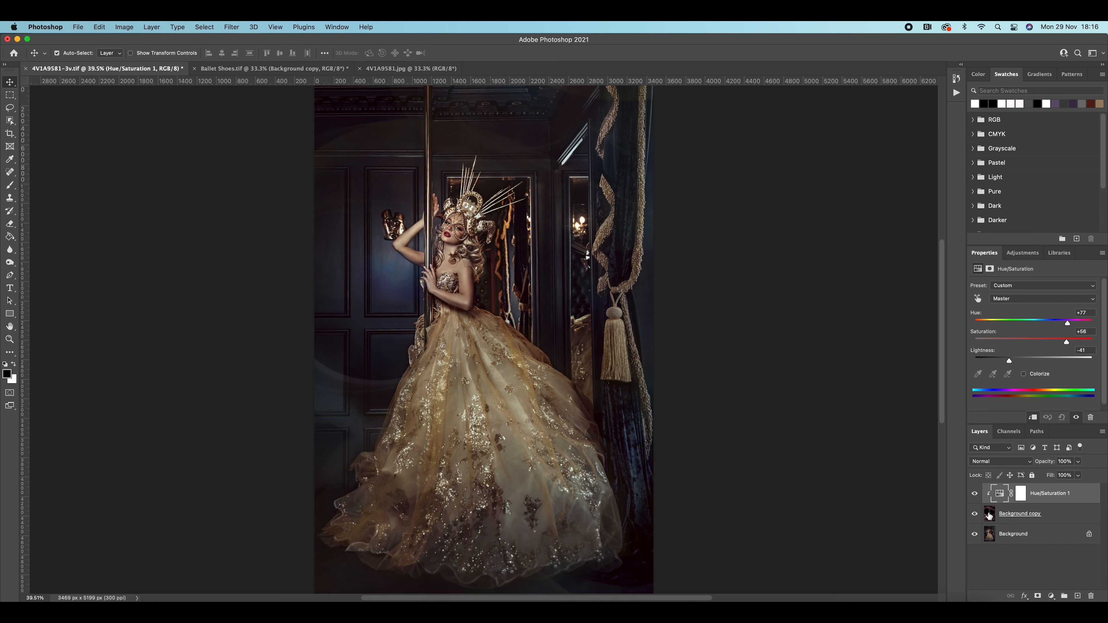
- Select the Background copy overlay layer and start a Gaussian Blur filter on it
{"action": "left_click", "coordinate": [1020, 513]}
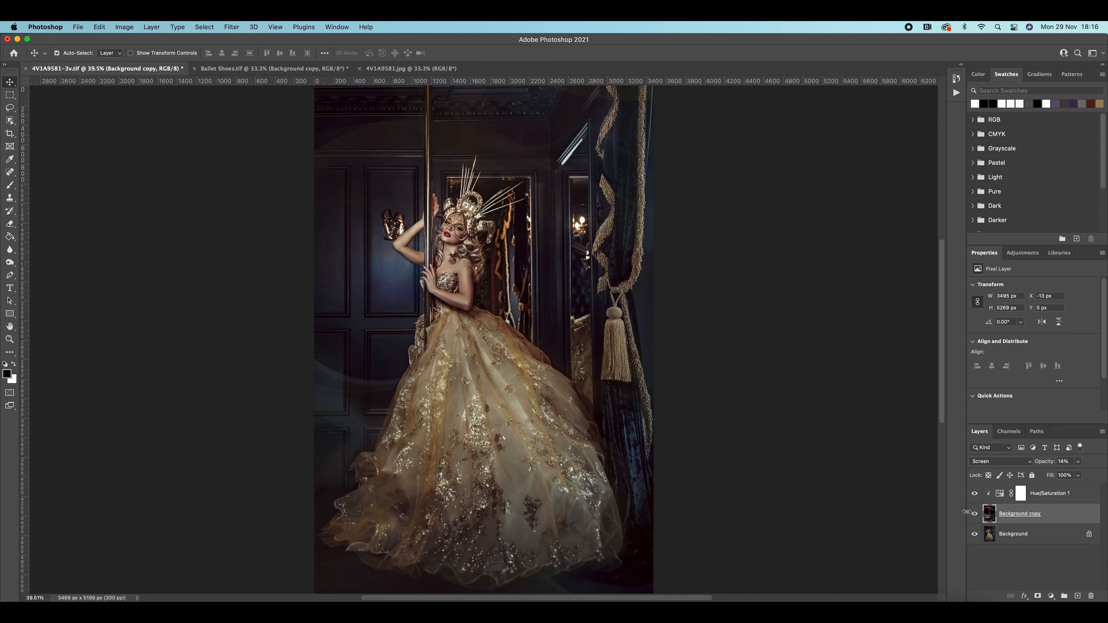
{"action": "left_click", "coordinate": [976, 514]}
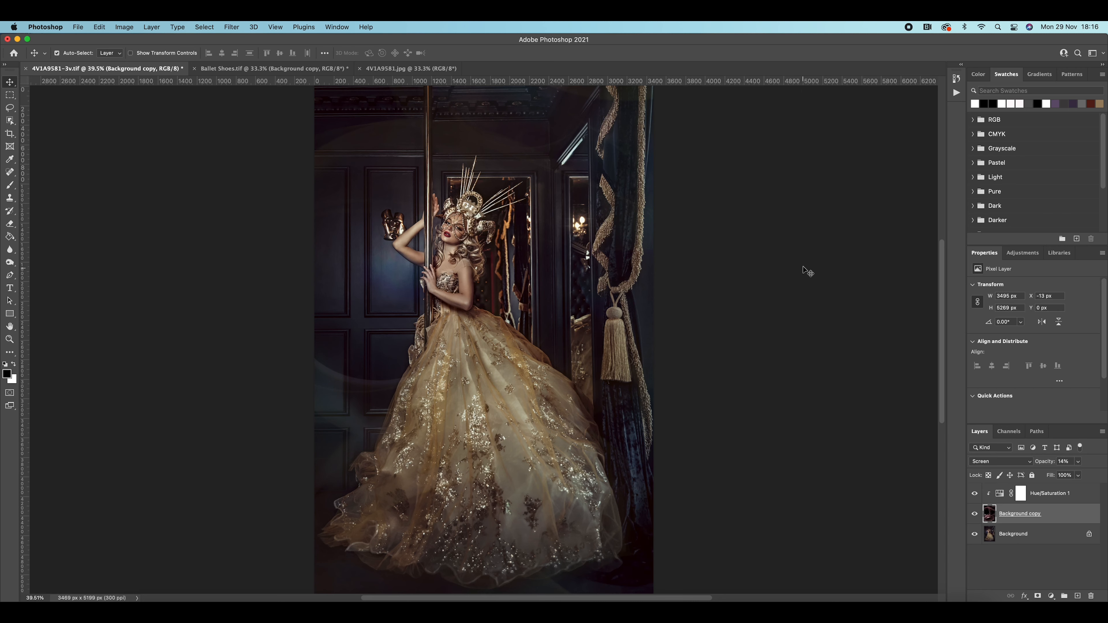
{"action": "left_click", "coordinate": [231, 27]}
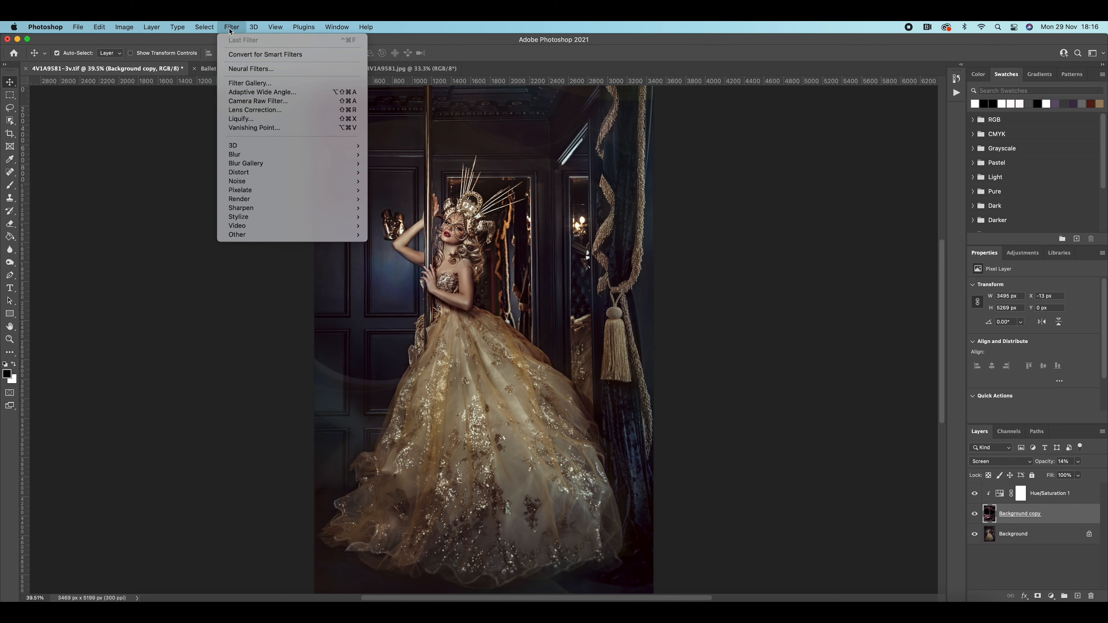
{"action": "mouse_move", "coordinate": [235, 154]}
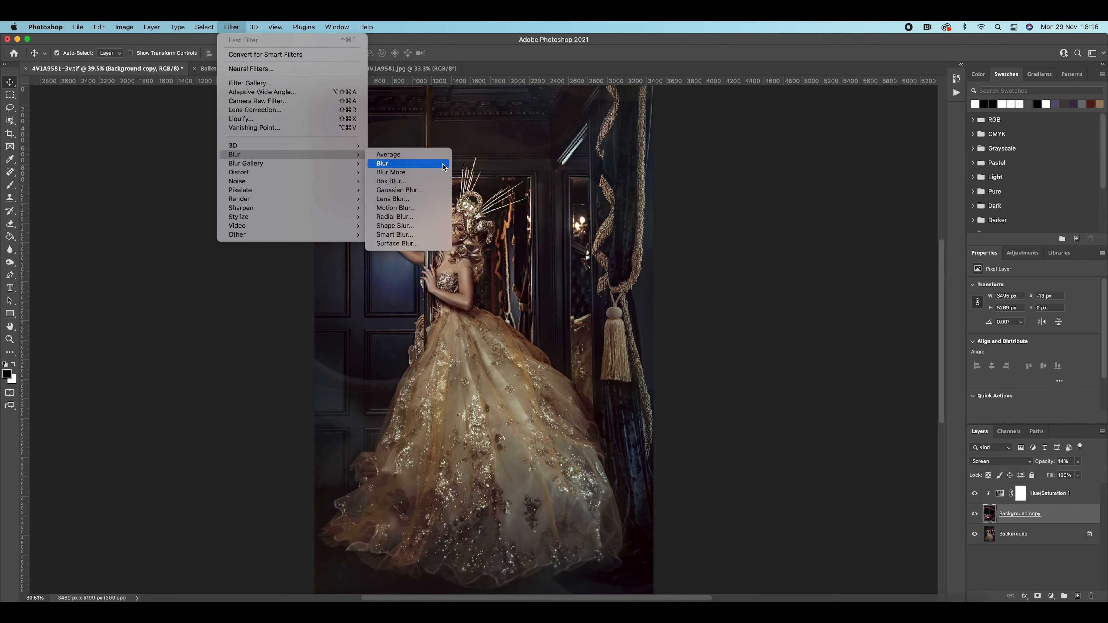
{"action": "left_click", "coordinate": [399, 189]}
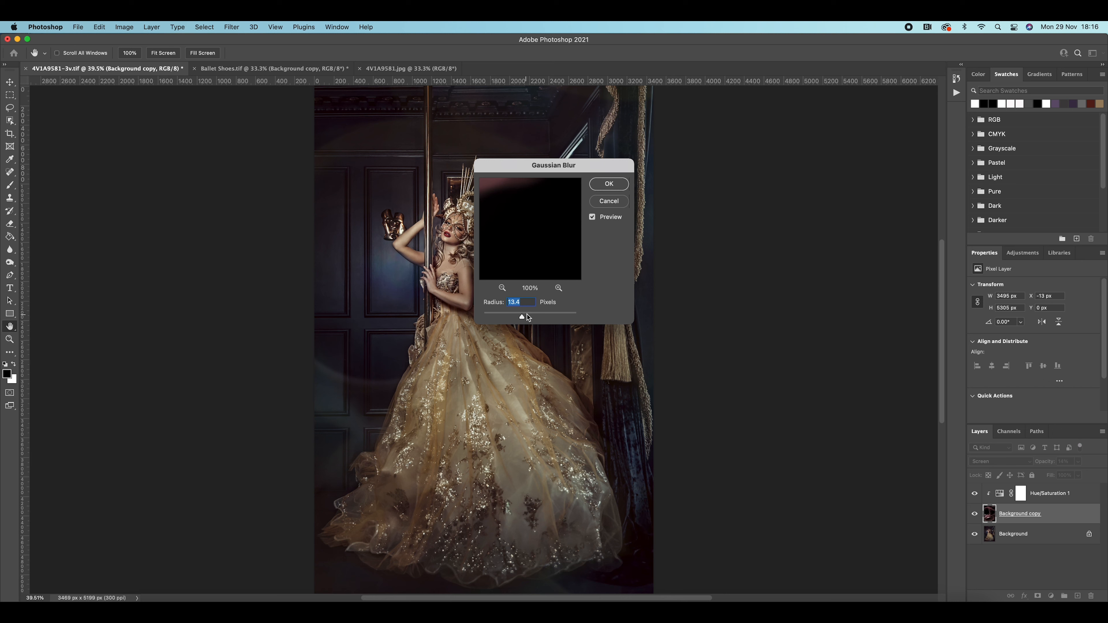
- Apply the Gaussian Blur to the overlay with an 8.5-pixel radius
{"action": "left_click_drag", "start_coordinate": [522, 317], "coordinate": [536, 317]}
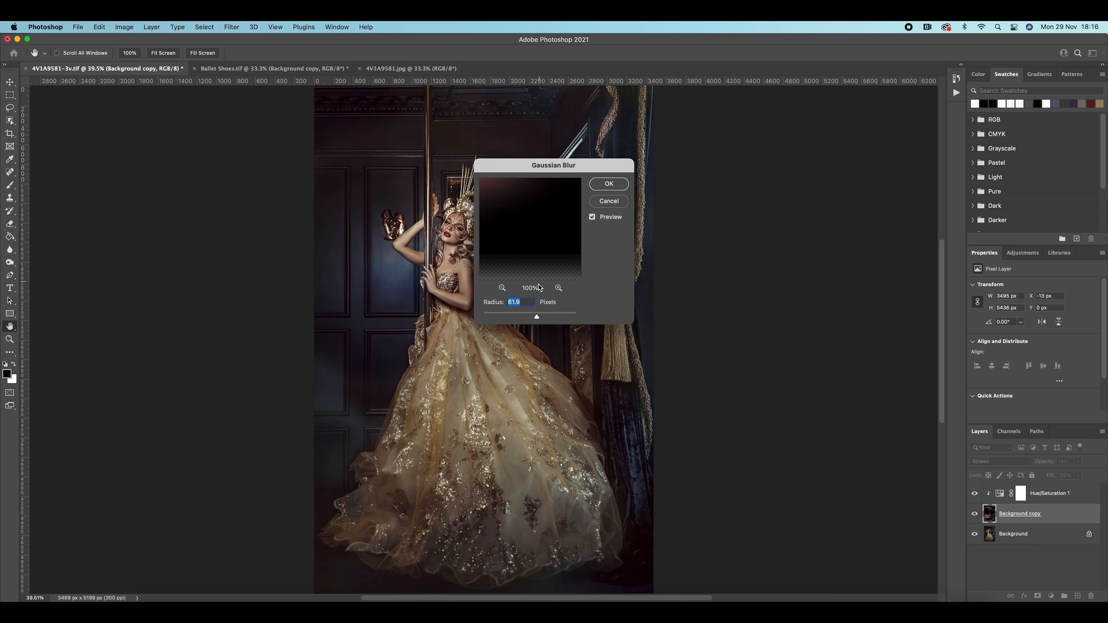
{"action": "left_click_drag", "start_coordinate": [536, 317], "coordinate": [527, 317]}
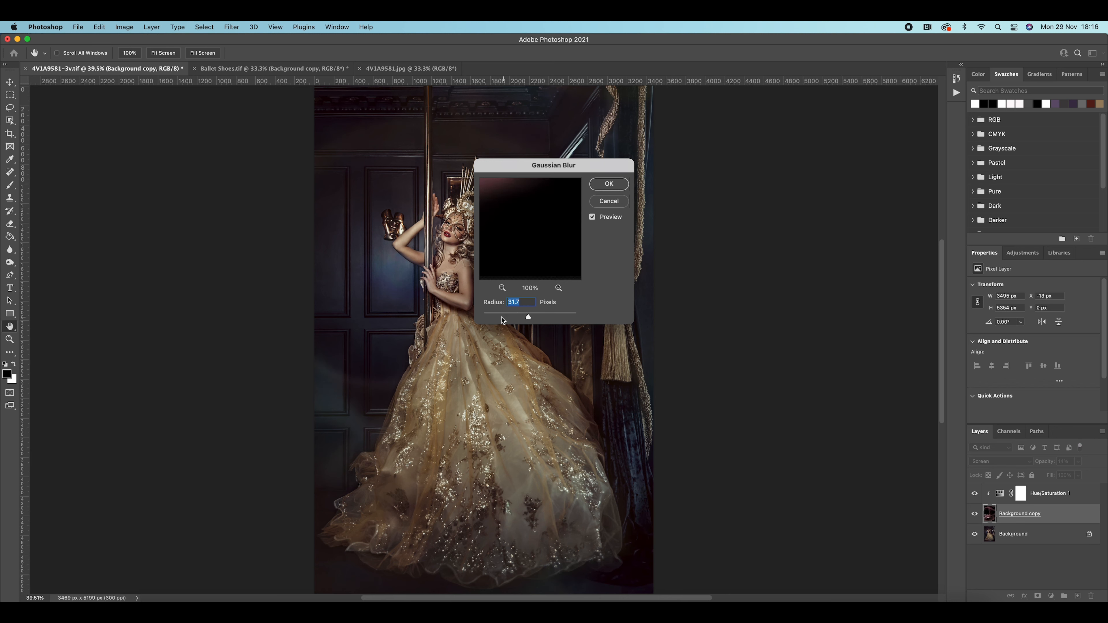
{"action": "left_click_drag", "start_coordinate": [527, 317], "coordinate": [483, 317]}
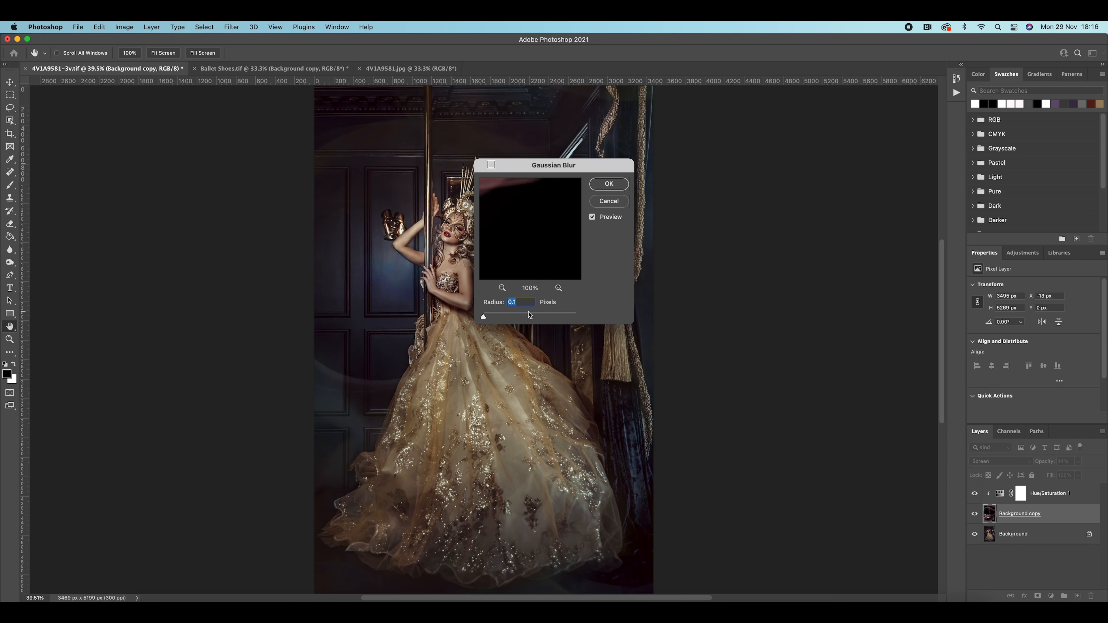
{"action": "left_click_drag", "start_coordinate": [484, 316], "coordinate": [532, 316]}
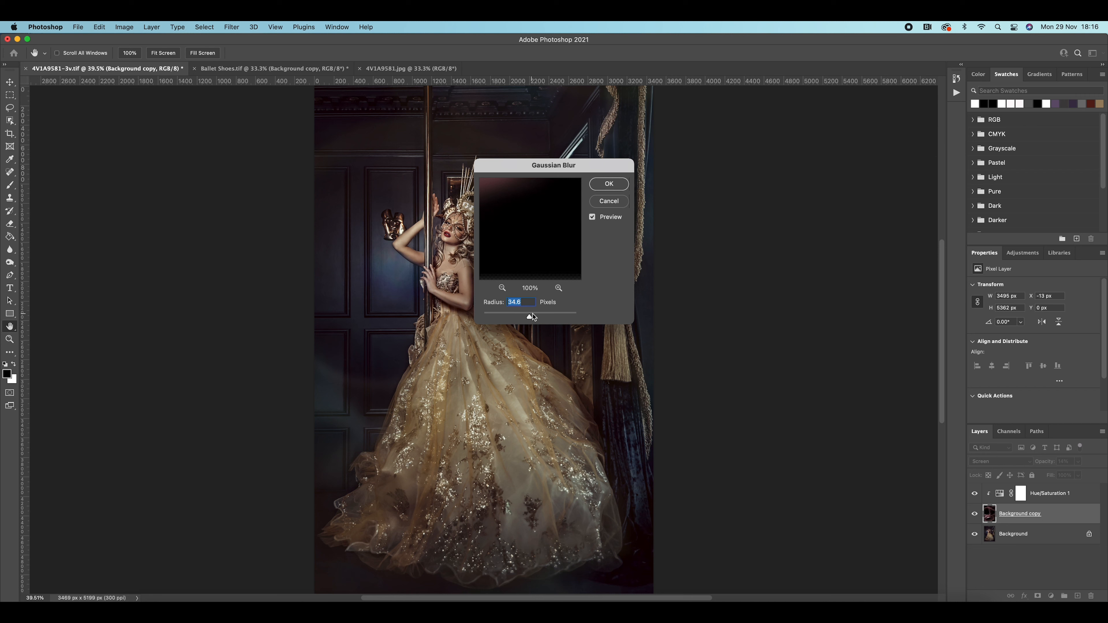
{"action": "left_click_drag", "start_coordinate": [530, 316], "coordinate": [554, 316]}
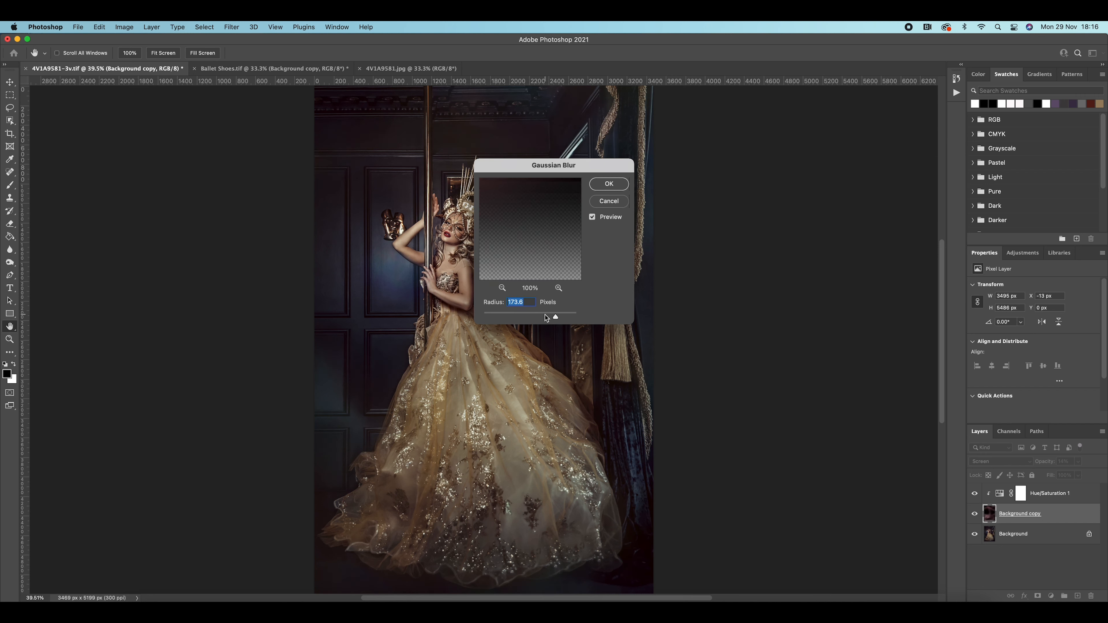
{"action": "left_click_drag", "start_coordinate": [555, 317], "coordinate": [545, 317]}
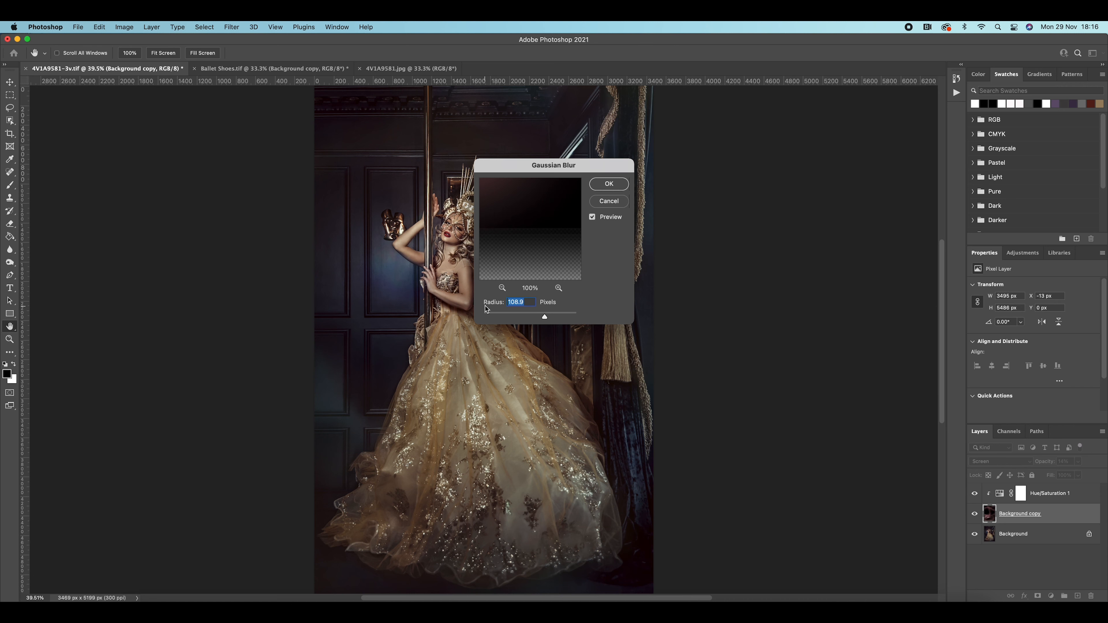
{"action": "mouse_move", "coordinate": [537, 317]}
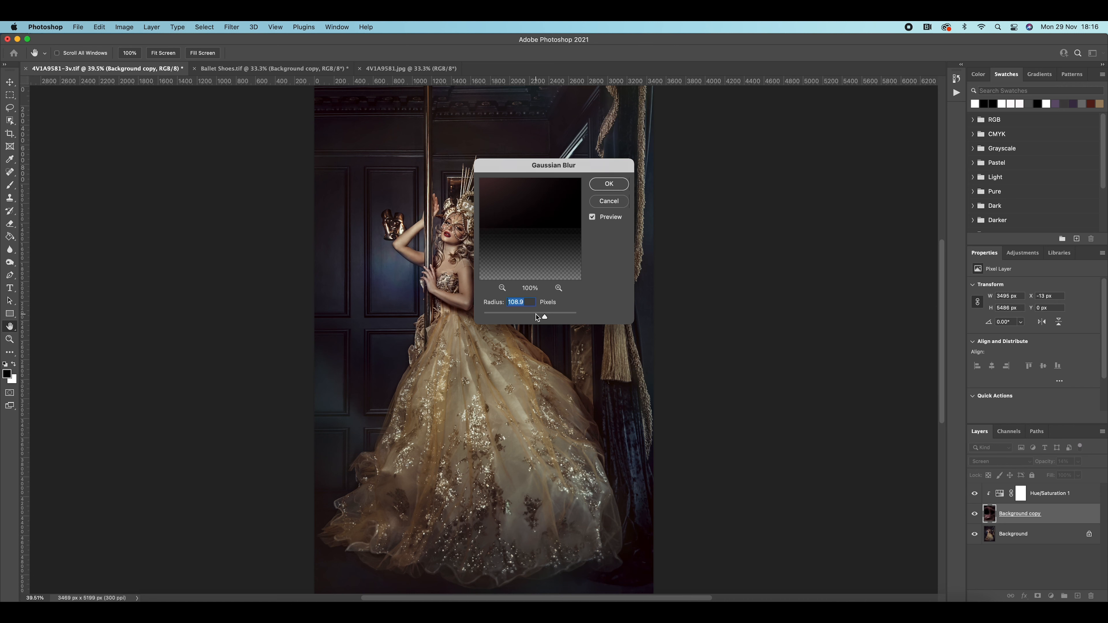
{"action": "left_click_drag", "start_coordinate": [544, 315], "coordinate": [533, 315]}
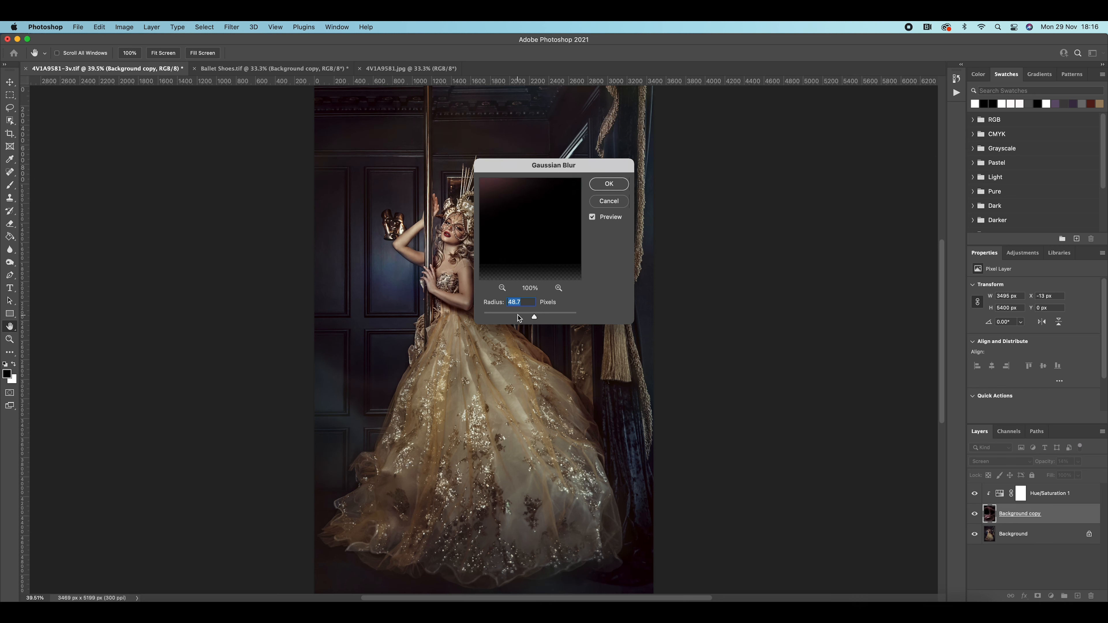
{"action": "type", "text": "8.5"}
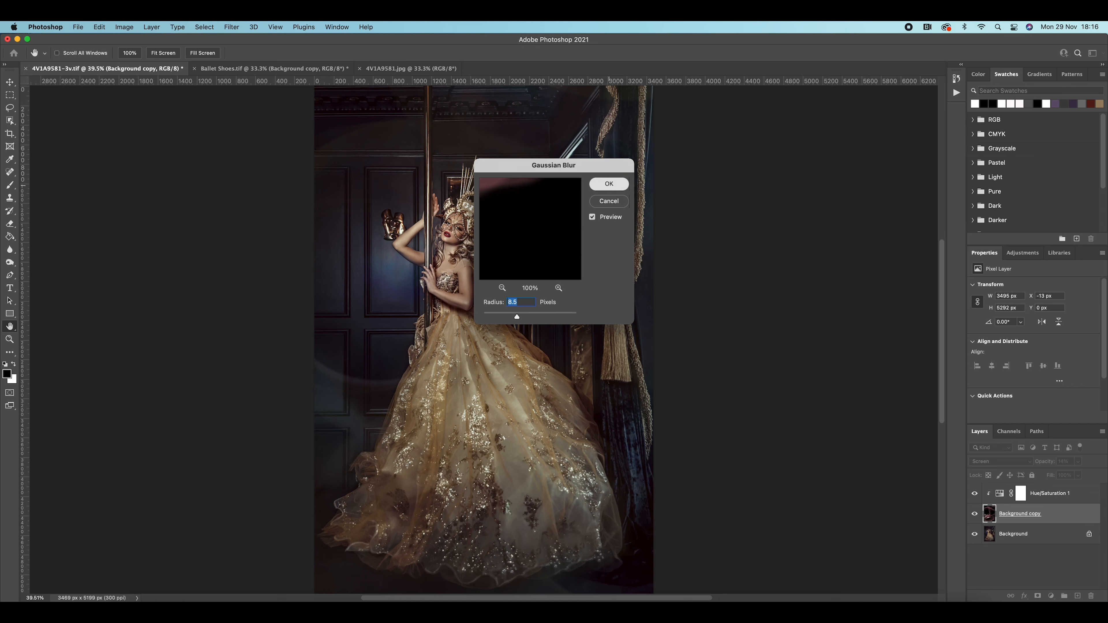
{"action": "left_click", "coordinate": [608, 184]}
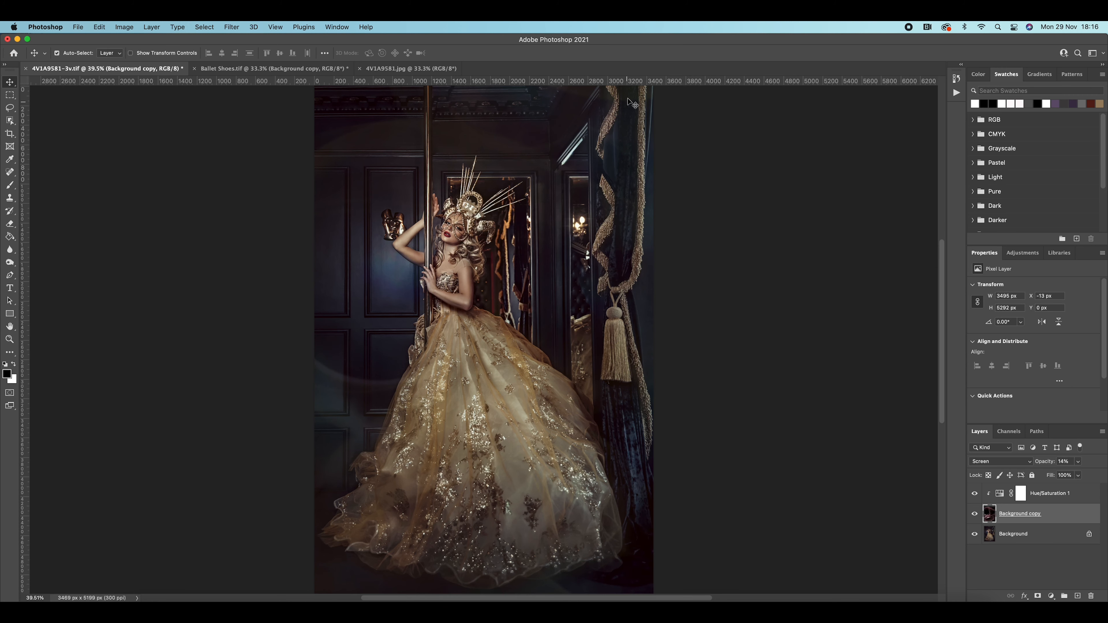
{"action": "mouse_move", "coordinate": [644, 161]}
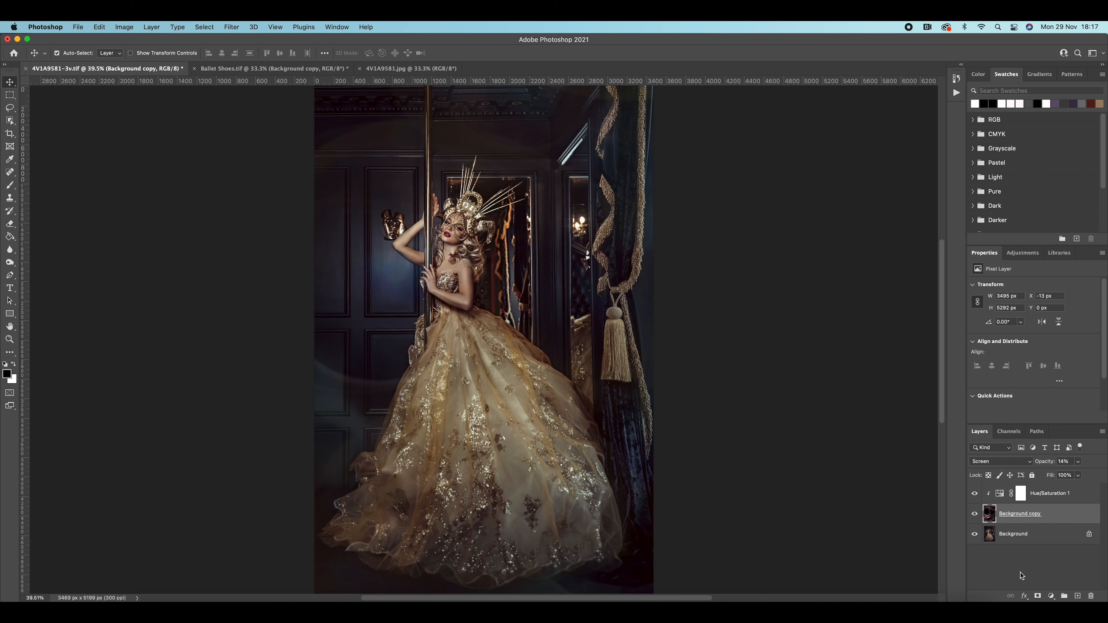
- Add a layer mask to the blurred Background copy overlay
{"action": "left_click", "coordinate": [1038, 596]}
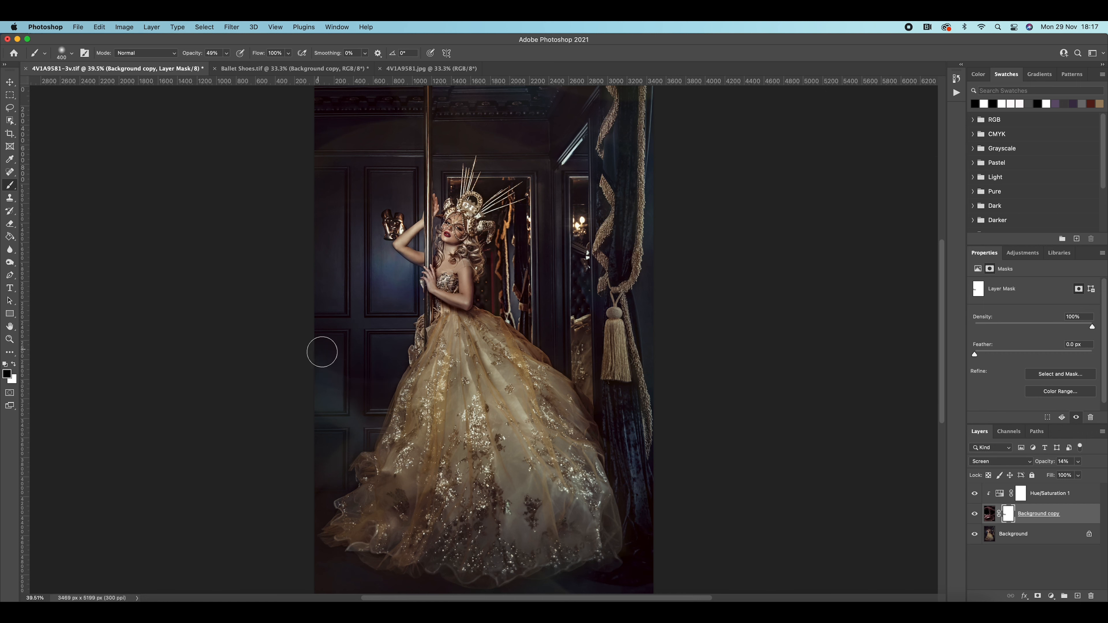
{"action": "mouse_move", "coordinate": [318, 151]}
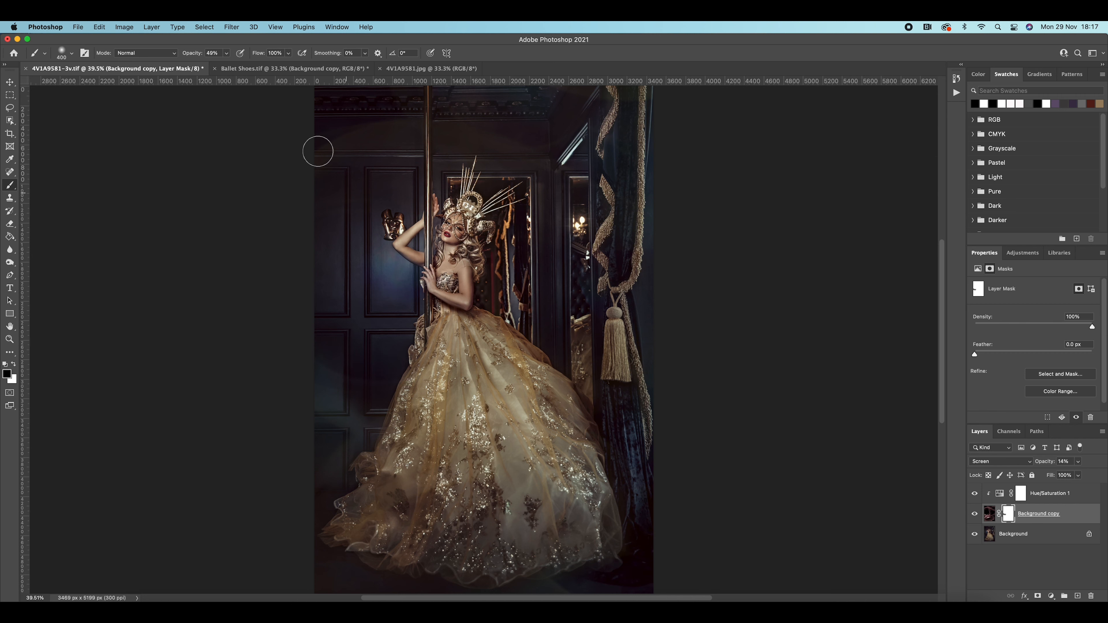
{"action": "mouse_move", "coordinate": [411, 111]}
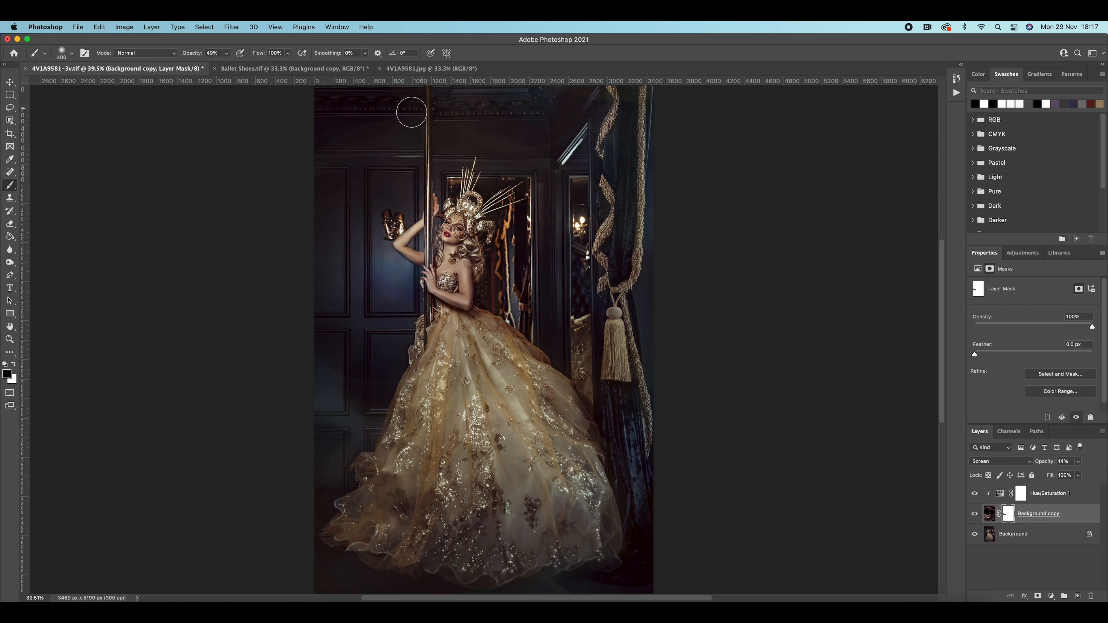
{"action": "mouse_move", "coordinate": [571, 124]}
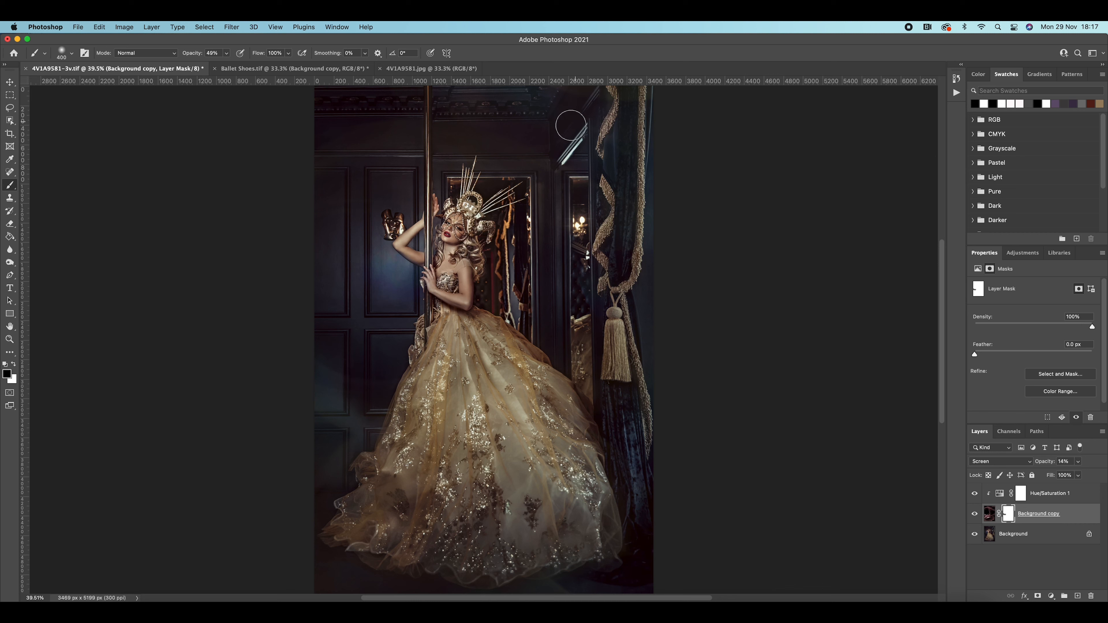
{"action": "mouse_move", "coordinate": [288, 173]}
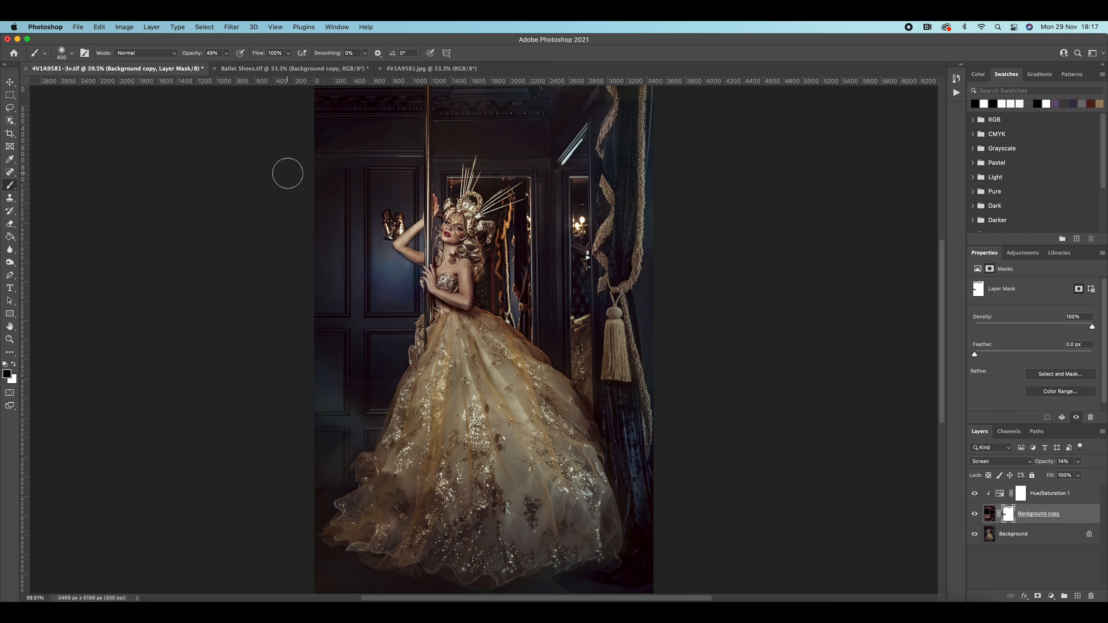
{"action": "mouse_move", "coordinate": [376, 112]}
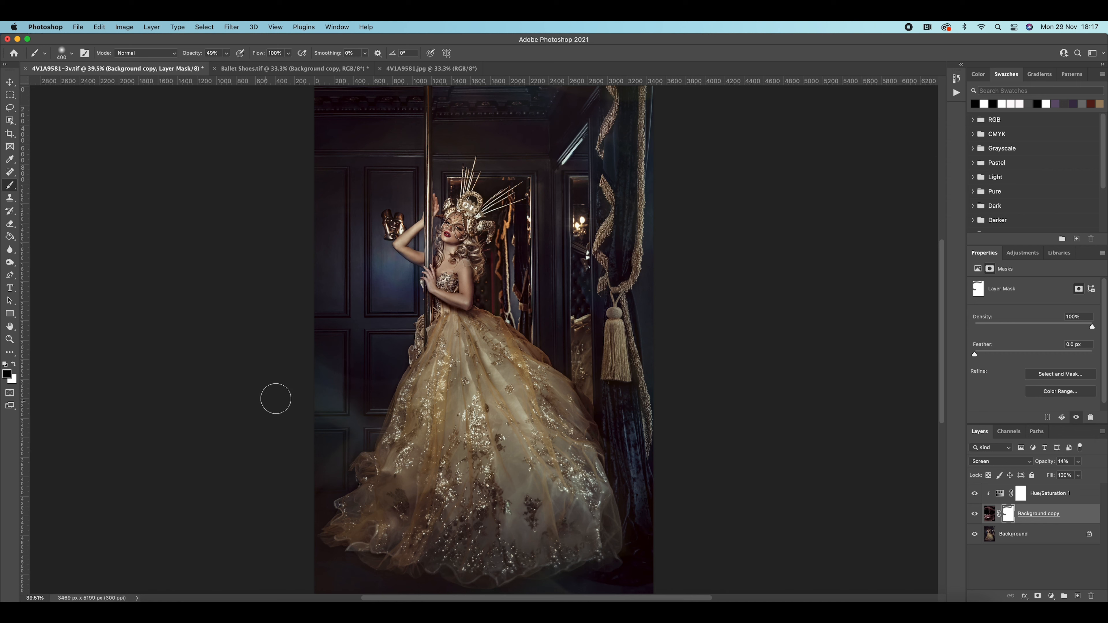
{"action": "mouse_move", "coordinate": [348, 383]}
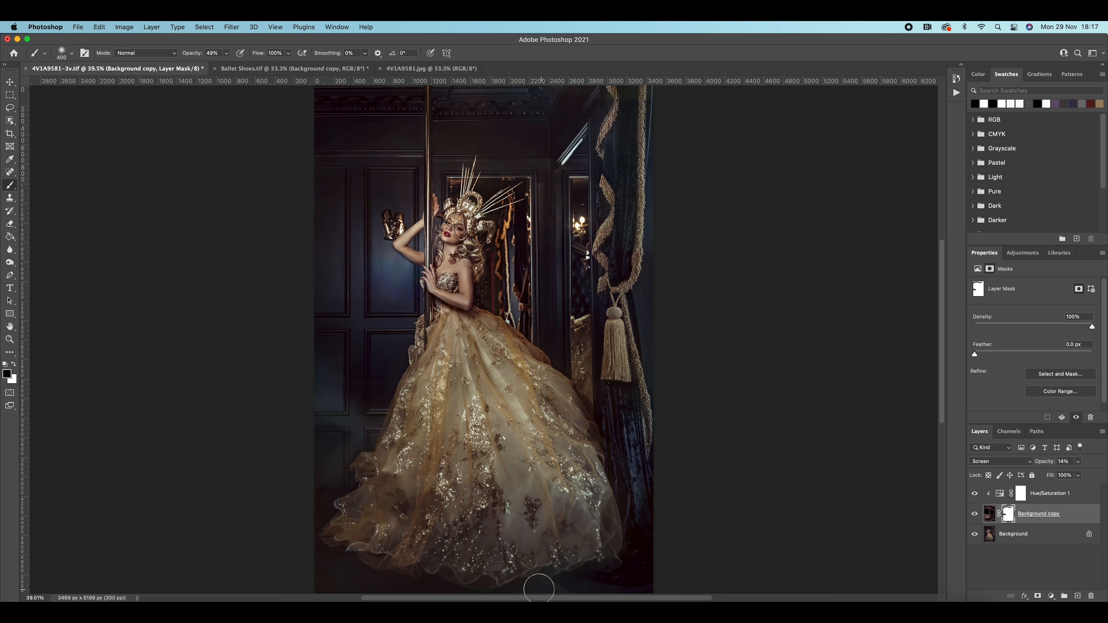
{"action": "mouse_move", "coordinate": [576, 593]}
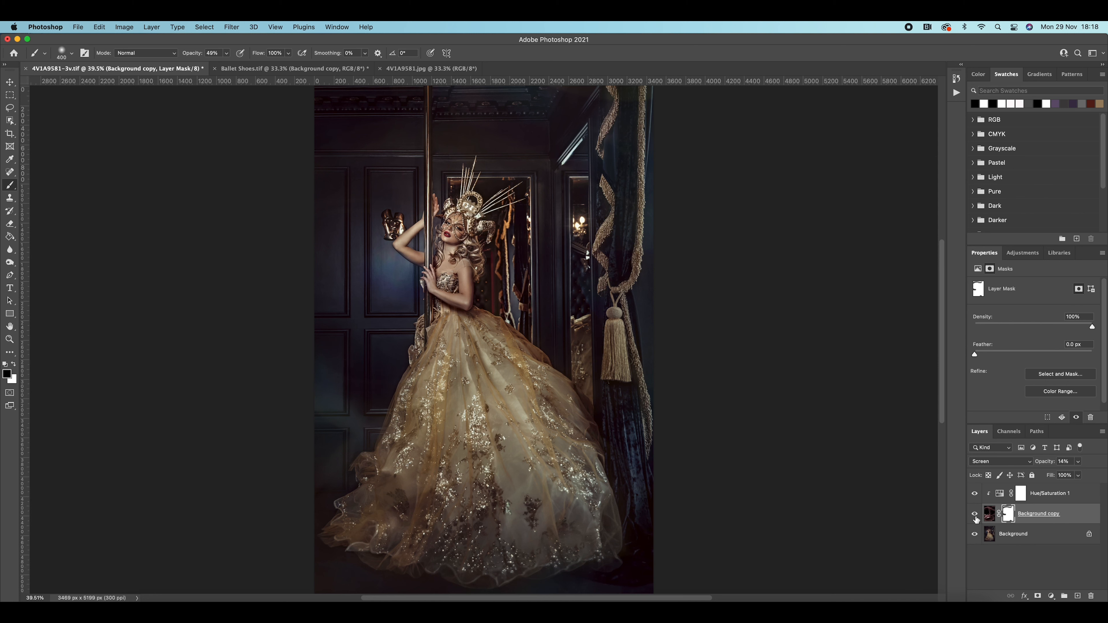
- Reopen the overlay's Hue/Saturation adjustment and trial hues across the range from -180 to +155
{"action": "left_click", "coordinate": [989, 514]}
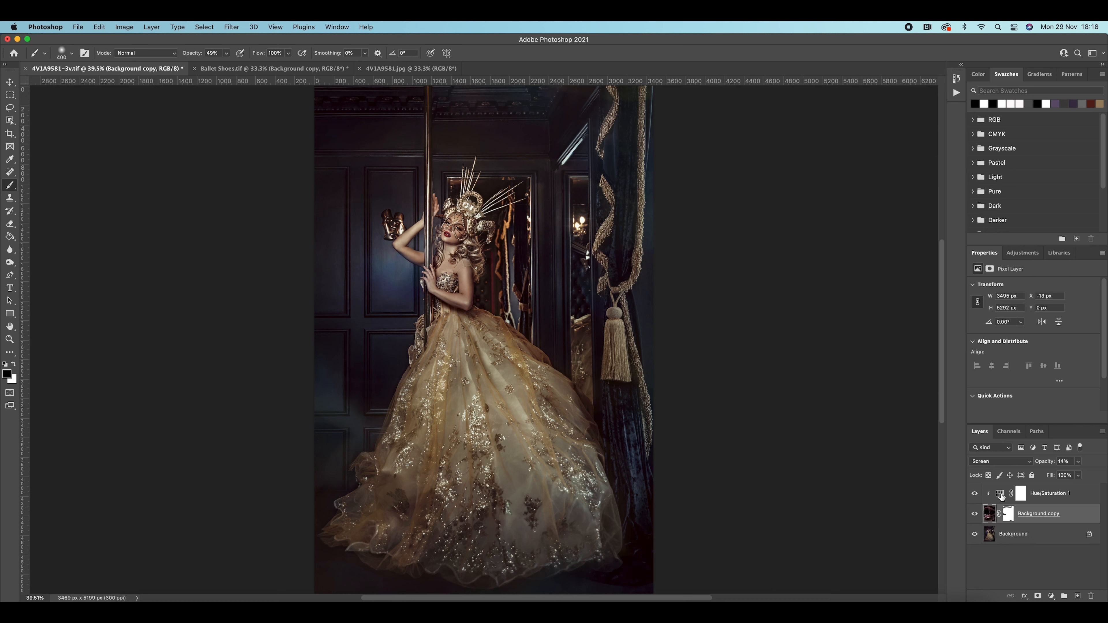
{"action": "mouse_move", "coordinate": [1001, 497]}
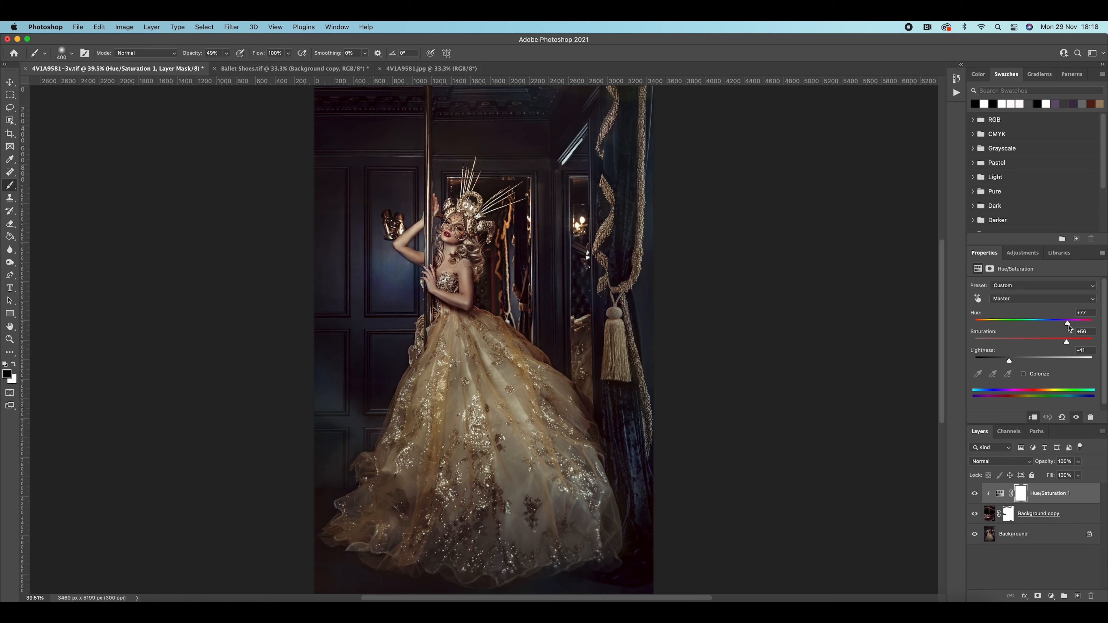
{"action": "left_click_drag", "start_coordinate": [1068, 322], "coordinate": [986, 322]}
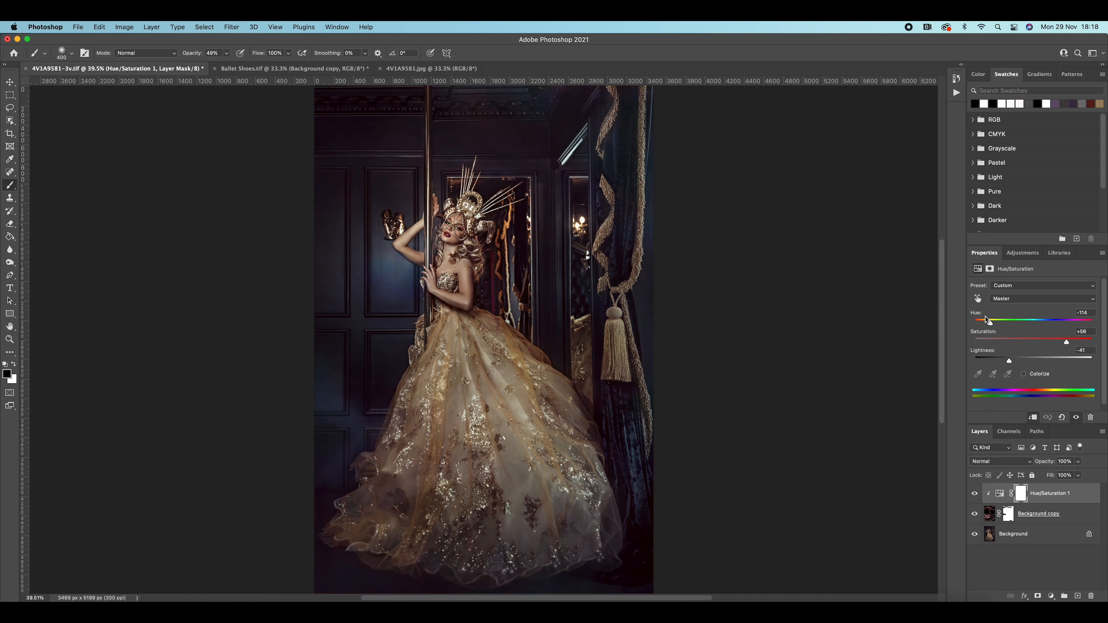
{"action": "left_click_drag", "start_coordinate": [987, 321], "coordinate": [974, 321]}
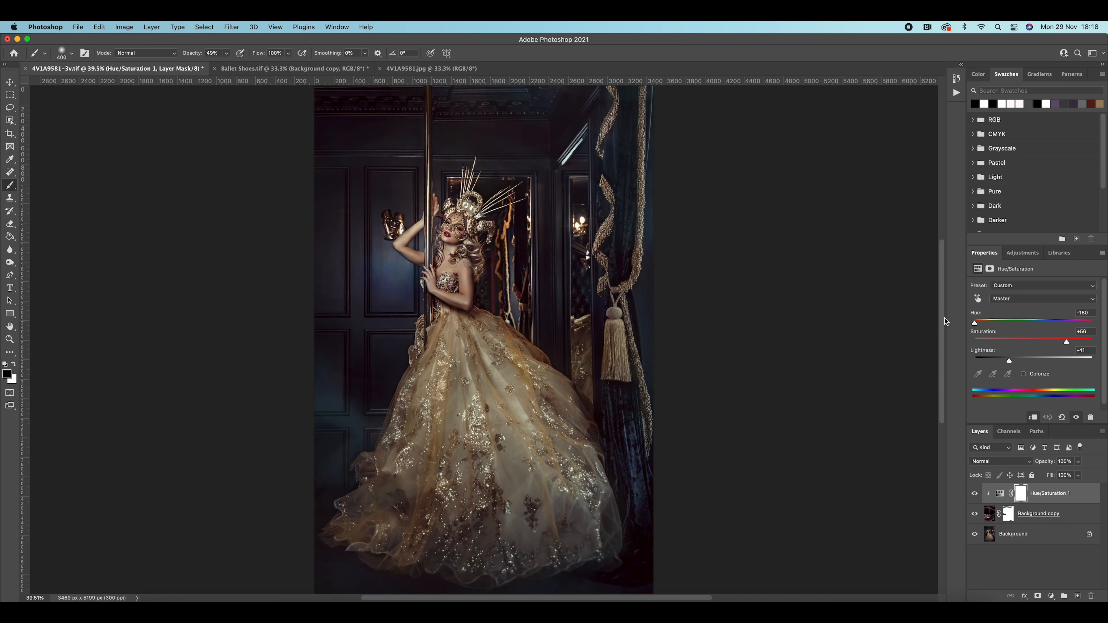
{"action": "left_click_drag", "start_coordinate": [976, 322], "coordinate": [989, 322]}
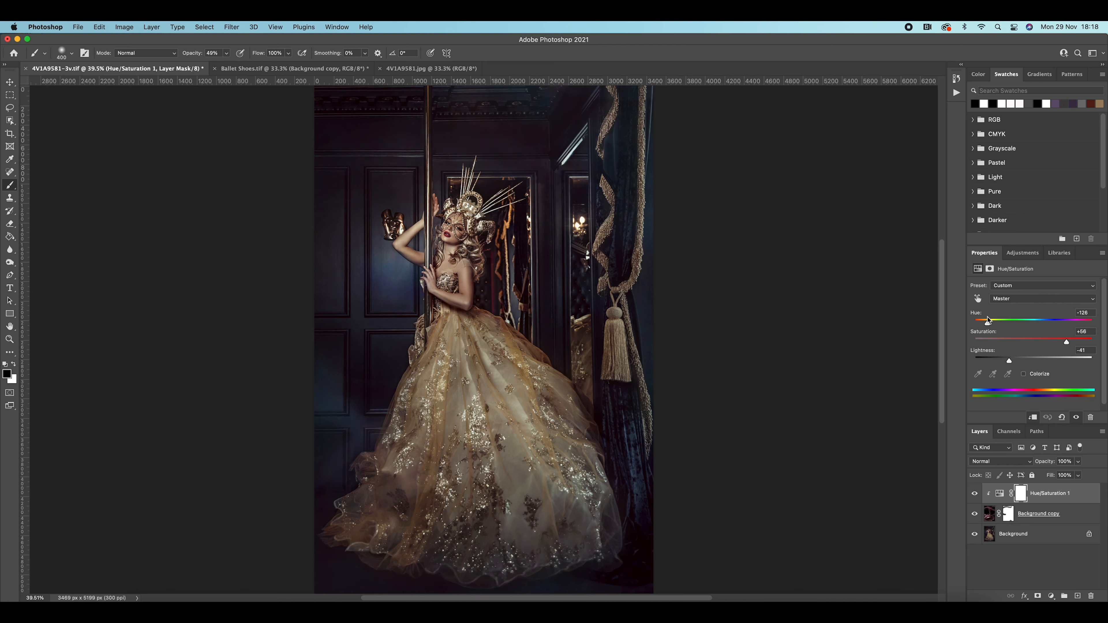
{"action": "left_click_drag", "start_coordinate": [980, 320], "coordinate": [1029, 321]}
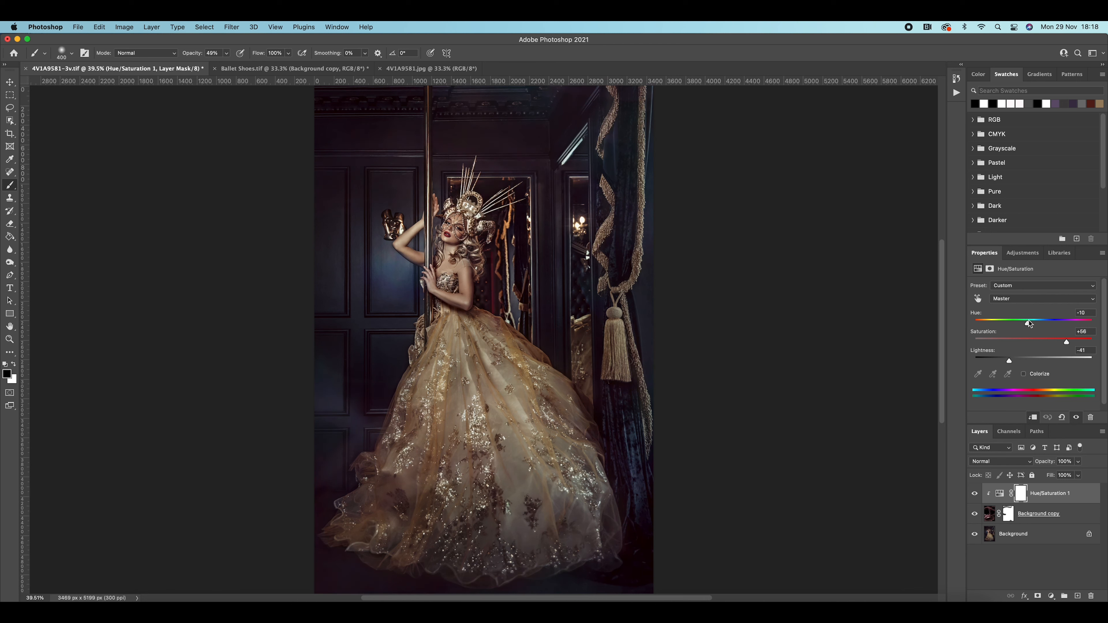
{"action": "left_click_drag", "start_coordinate": [1028, 321], "coordinate": [1038, 322]}
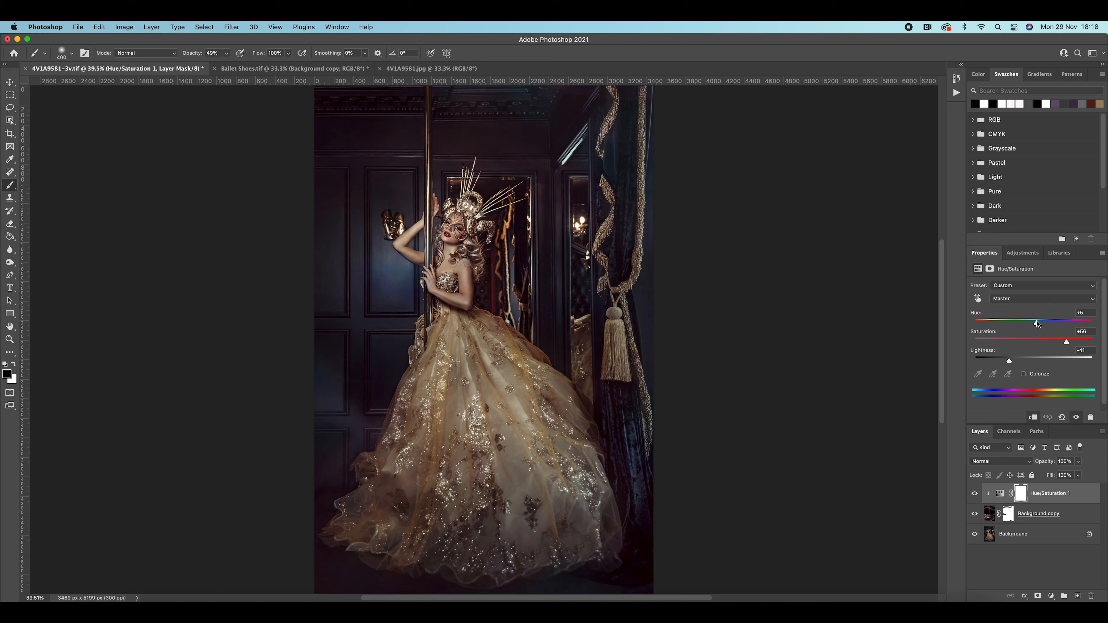
{"action": "left_click_drag", "start_coordinate": [1037, 322], "coordinate": [1067, 322]}
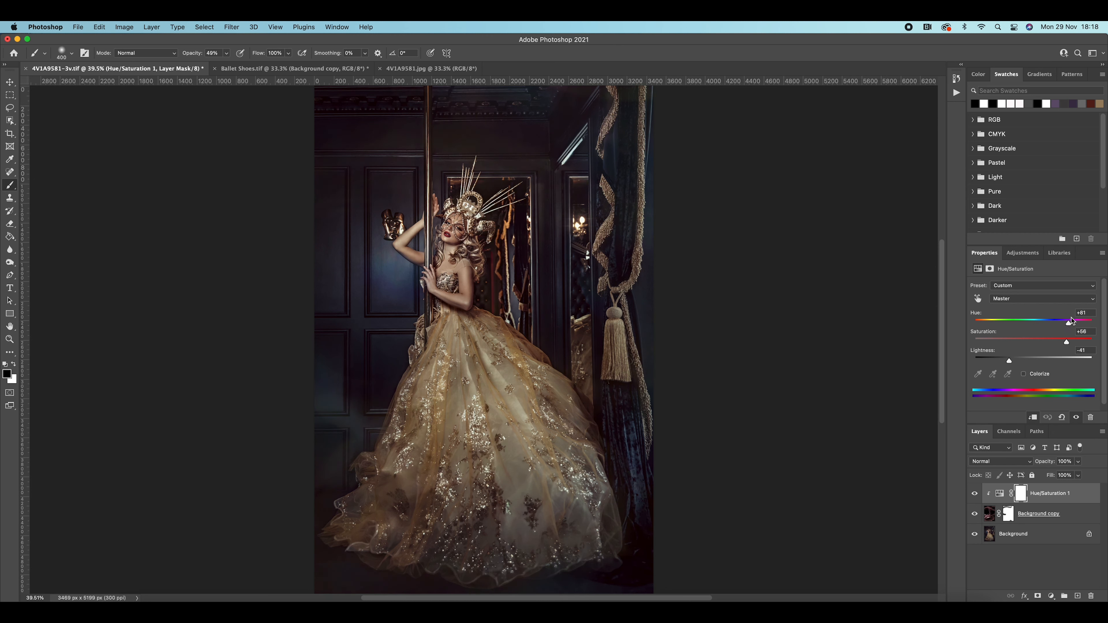
{"action": "left_click_drag", "start_coordinate": [1068, 321], "coordinate": [1087, 320]}
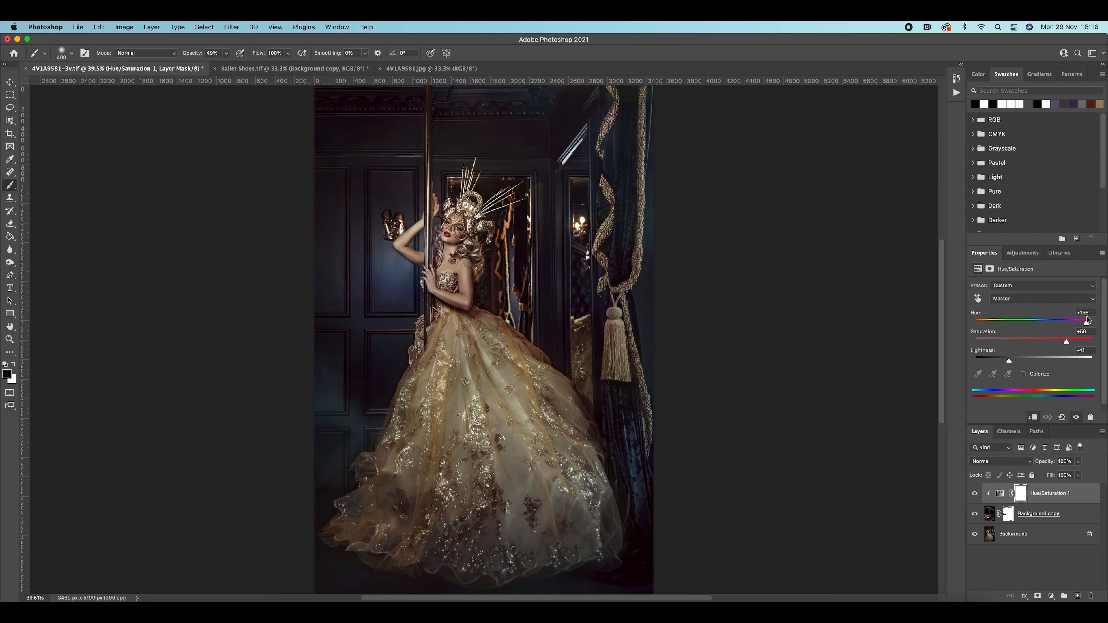
{"action": "left_click_drag", "start_coordinate": [1086, 321], "coordinate": [1051, 320]}
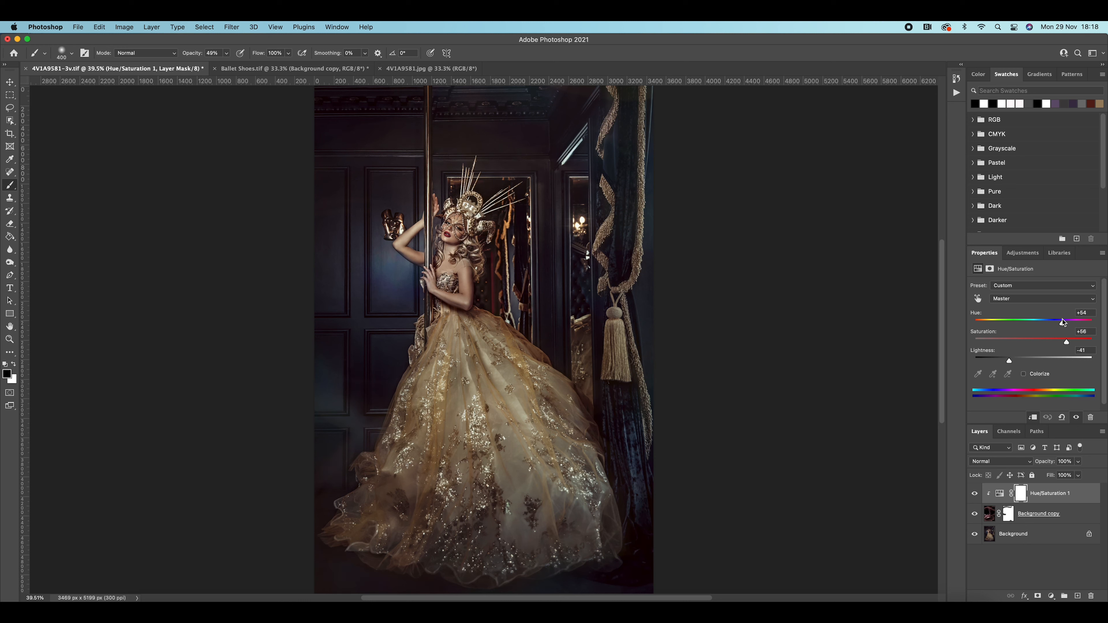
{"action": "left_click_drag", "start_coordinate": [1060, 321], "coordinate": [1041, 321]}
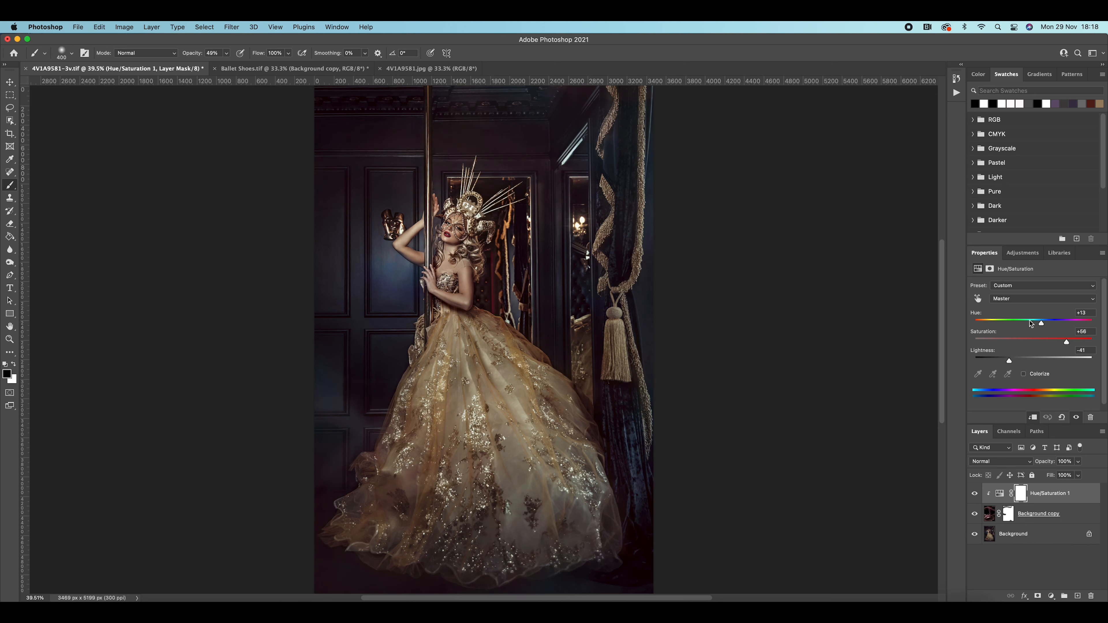
- Settle the adjustment at hue -168, saturation +50, lightness -41
{"action": "left_click_drag", "start_coordinate": [1040, 323], "coordinate": [976, 323]}
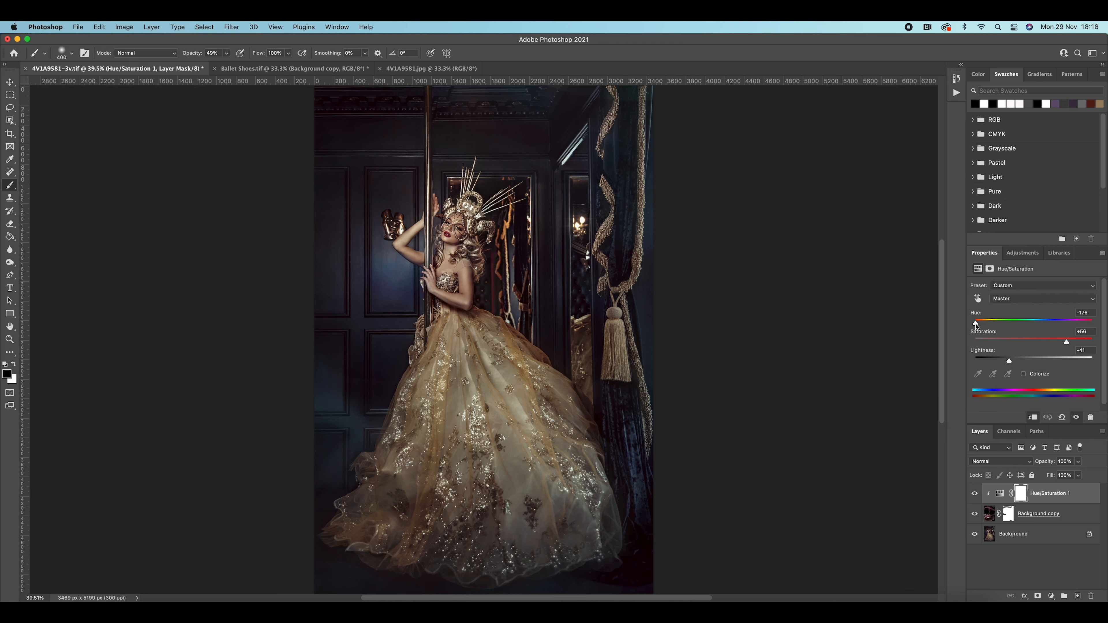
{"action": "left_click_drag", "start_coordinate": [975, 323], "coordinate": [981, 323]}
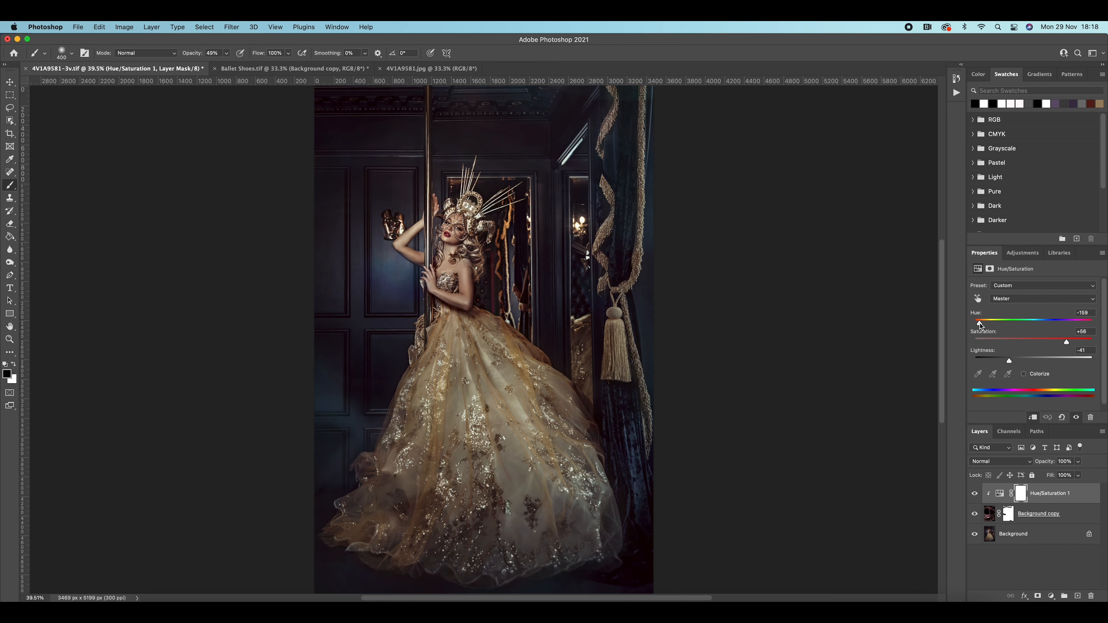
{"action": "left_click_drag", "start_coordinate": [980, 322], "coordinate": [1017, 322]}
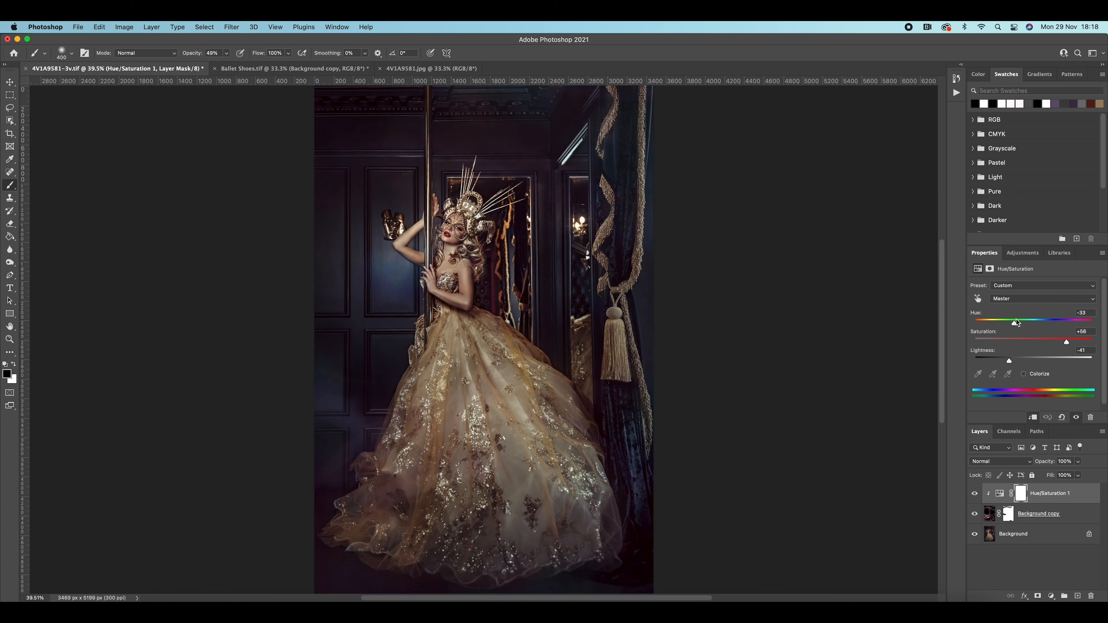
{"action": "left_click_drag", "start_coordinate": [1010, 321], "coordinate": [1036, 321]}
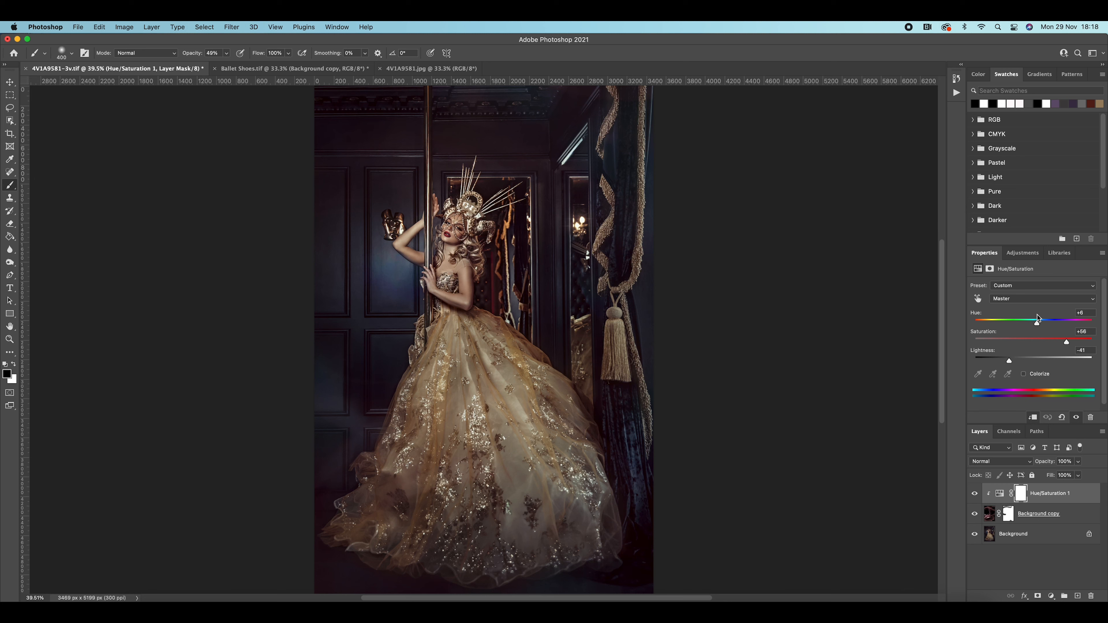
{"action": "left_click_drag", "start_coordinate": [1066, 340], "coordinate": [1025, 340]}
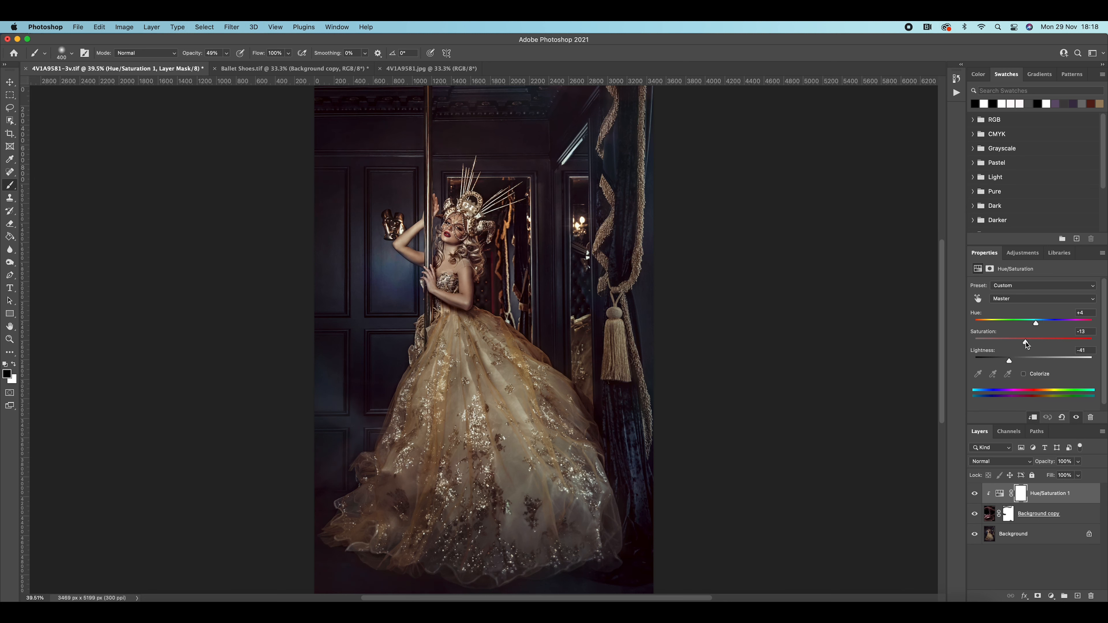
{"action": "left_click_drag", "start_coordinate": [1027, 340], "coordinate": [1023, 341]}
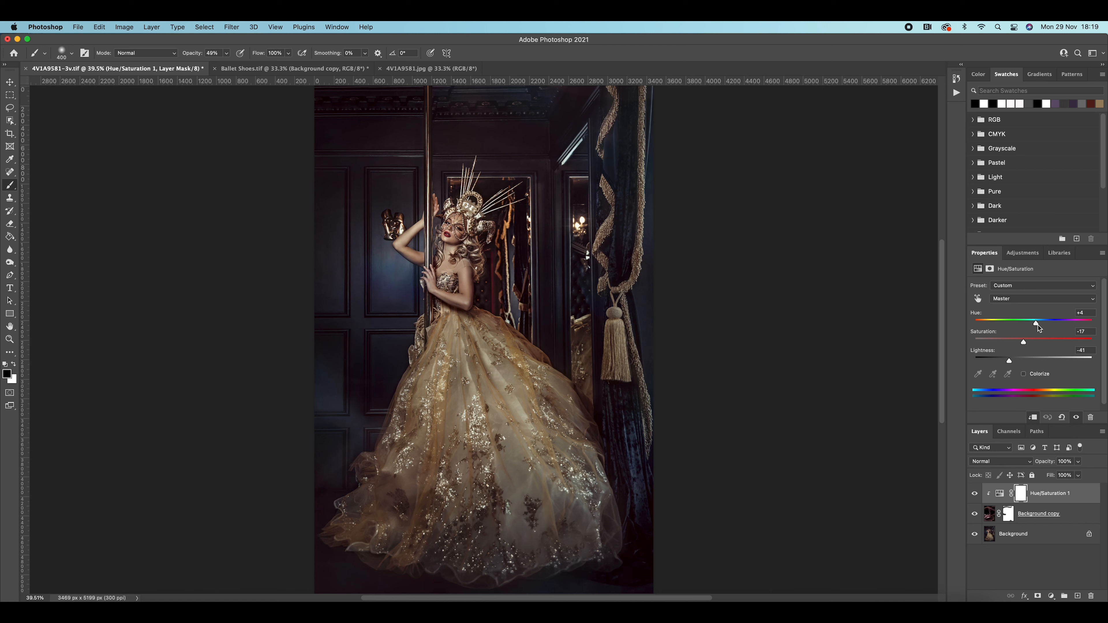
{"action": "left_click_drag", "start_coordinate": [1036, 321], "coordinate": [977, 322]}
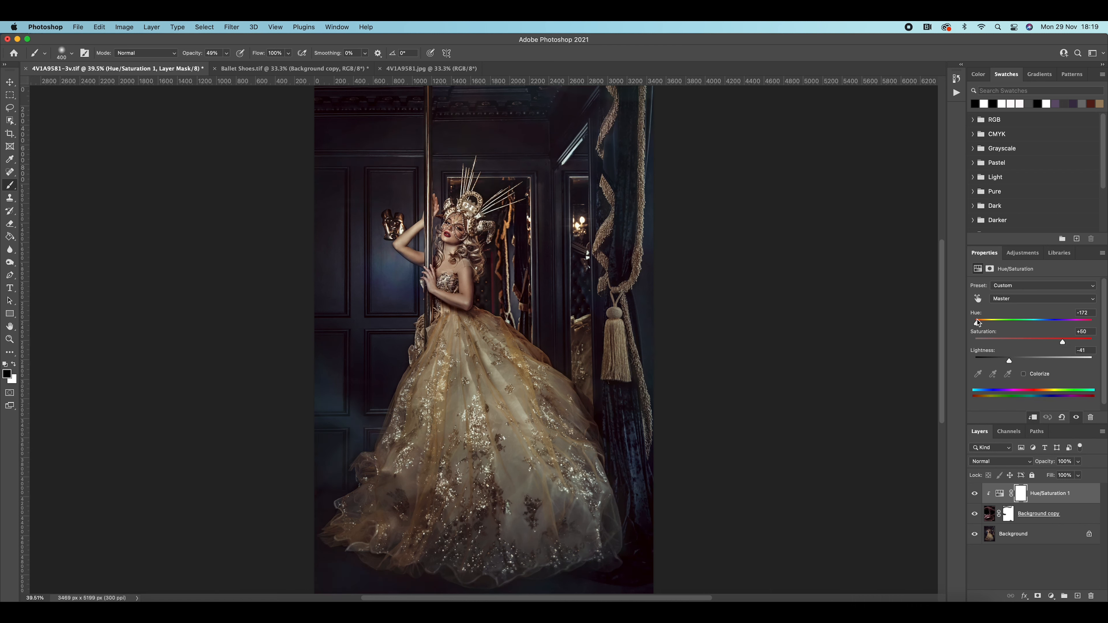
{"action": "left_click_drag", "start_coordinate": [978, 321], "coordinate": [1069, 321]}
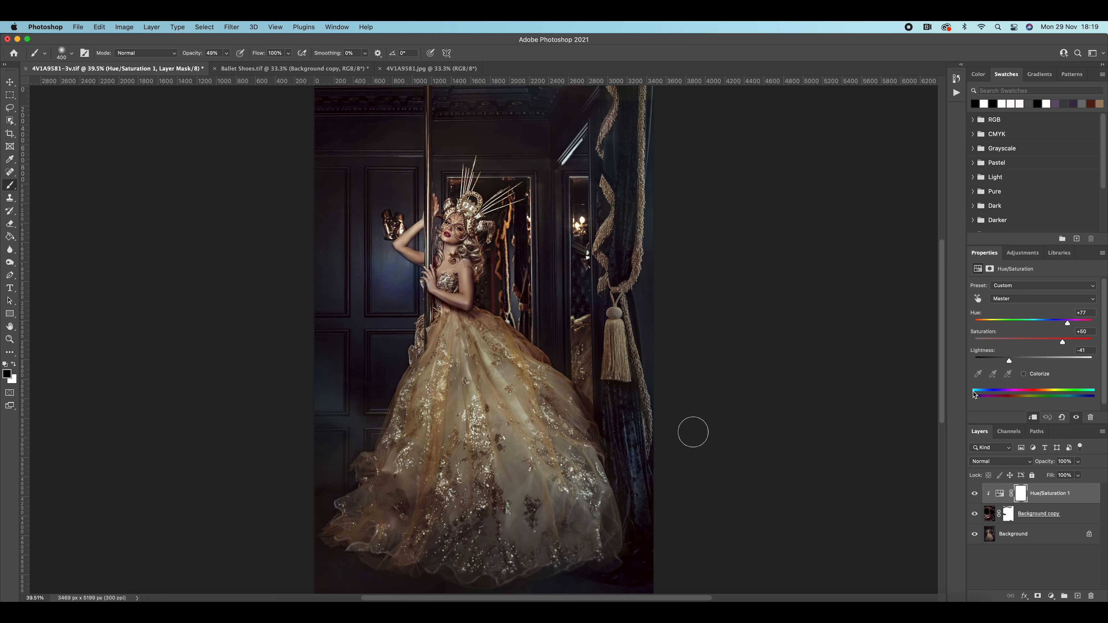
{"action": "left_click_drag", "start_coordinate": [1086, 324], "coordinate": [976, 323]}
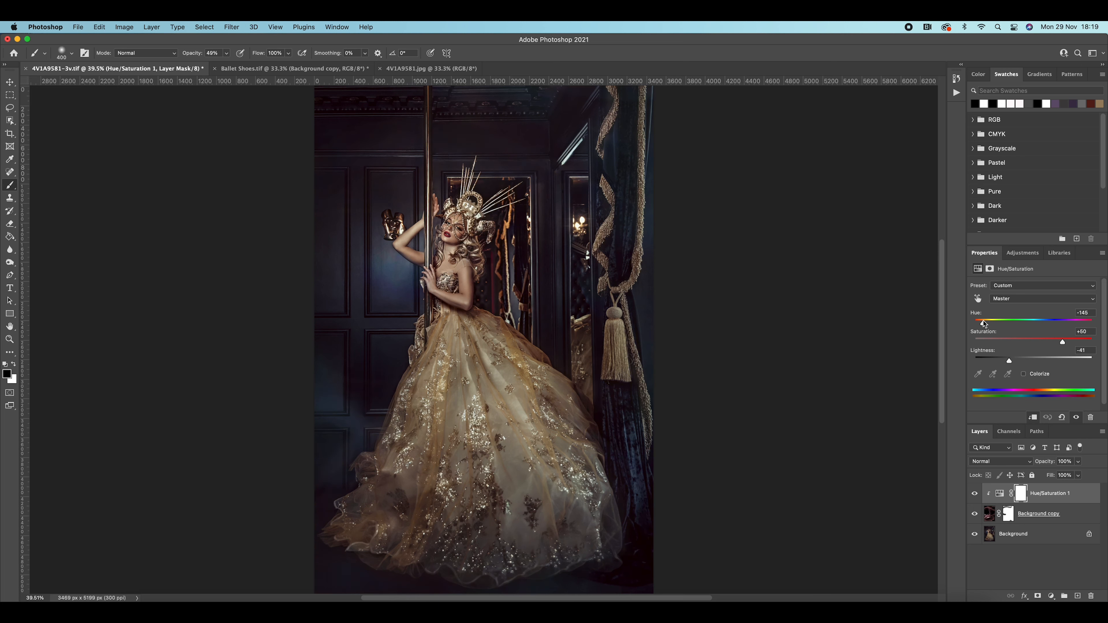
{"action": "left_click_drag", "start_coordinate": [985, 322], "coordinate": [979, 321]}
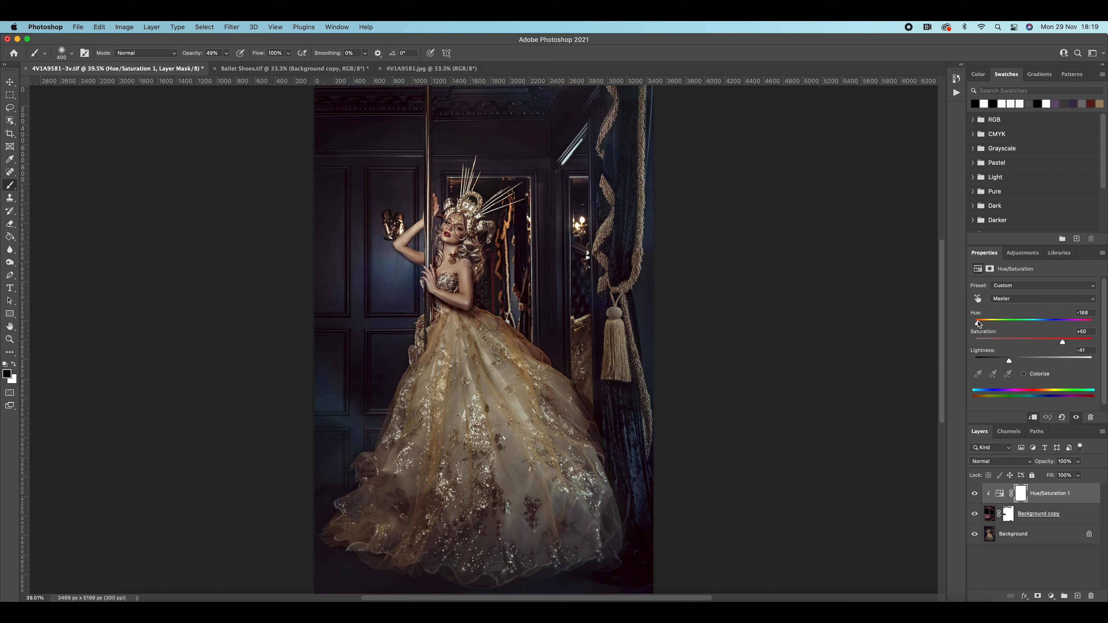
- Glance at the Ballet Shoes.tif smoke image, then show the original 4V1A9581.jpg photo
{"action": "left_click", "coordinate": [290, 68]}
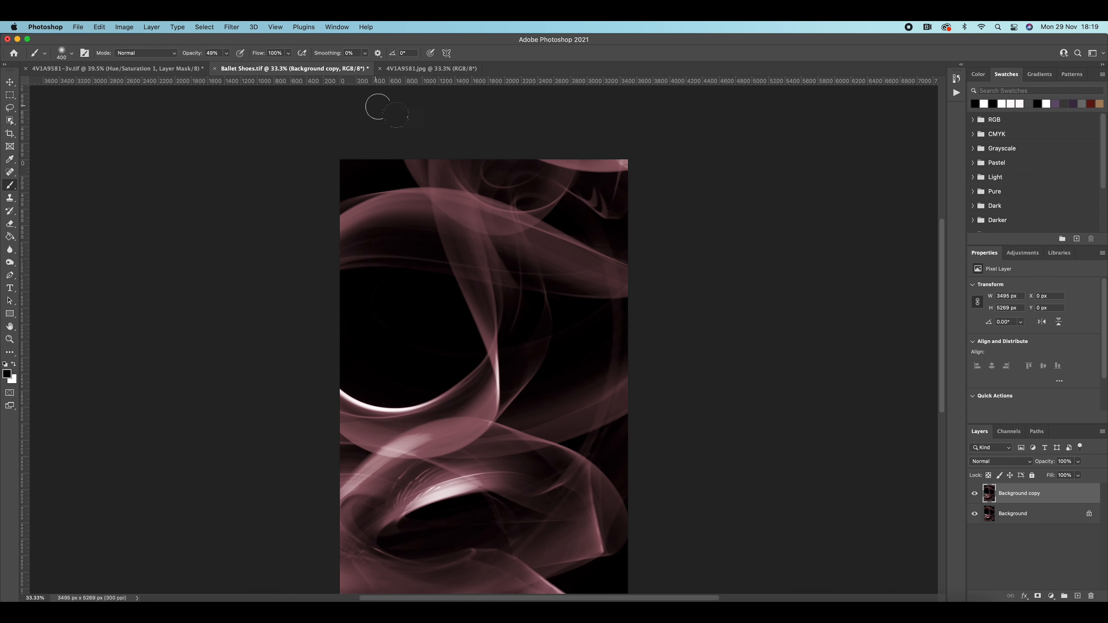
{"action": "mouse_move", "coordinate": [444, 185]}
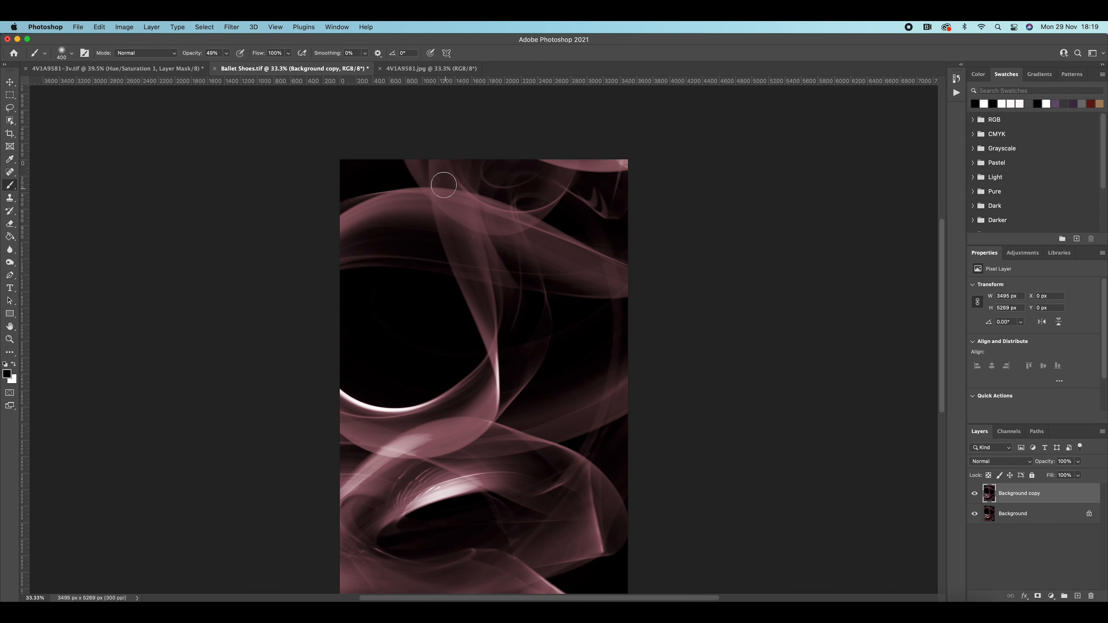
{"action": "left_click", "coordinate": [424, 68]}
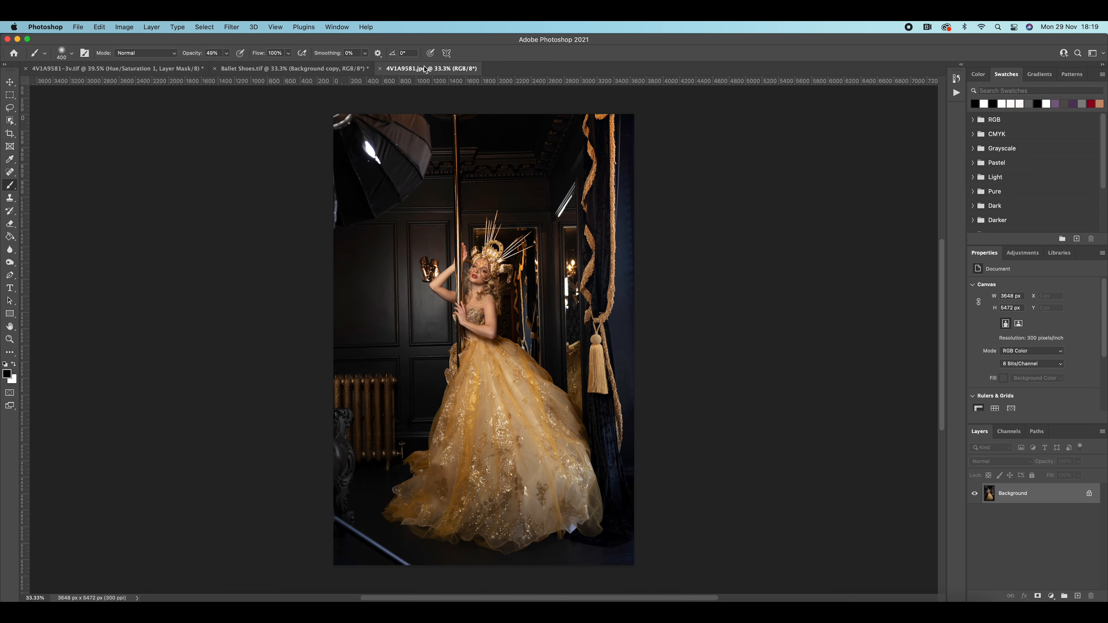